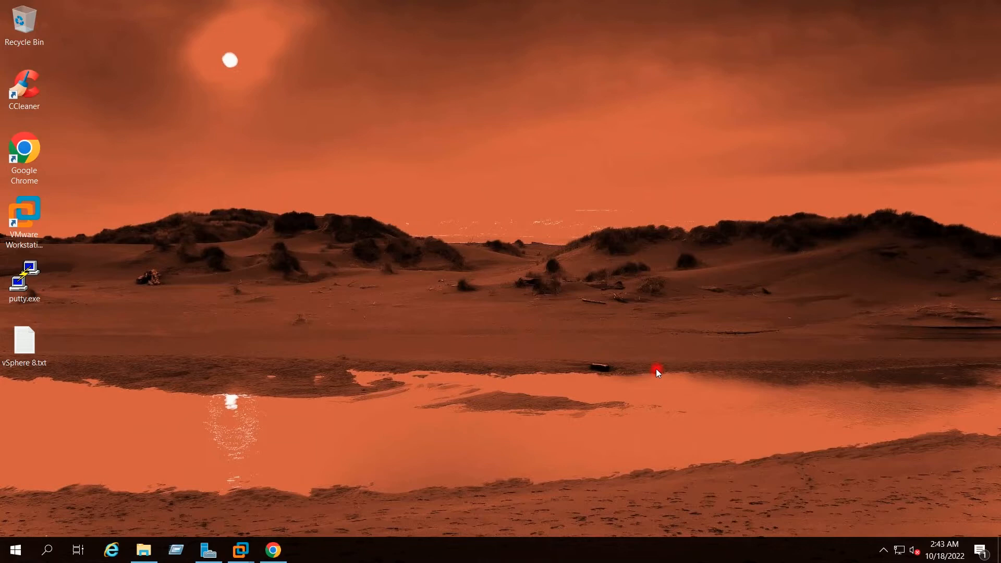
{"action": "mouse_move", "coordinate": [505, 350]}
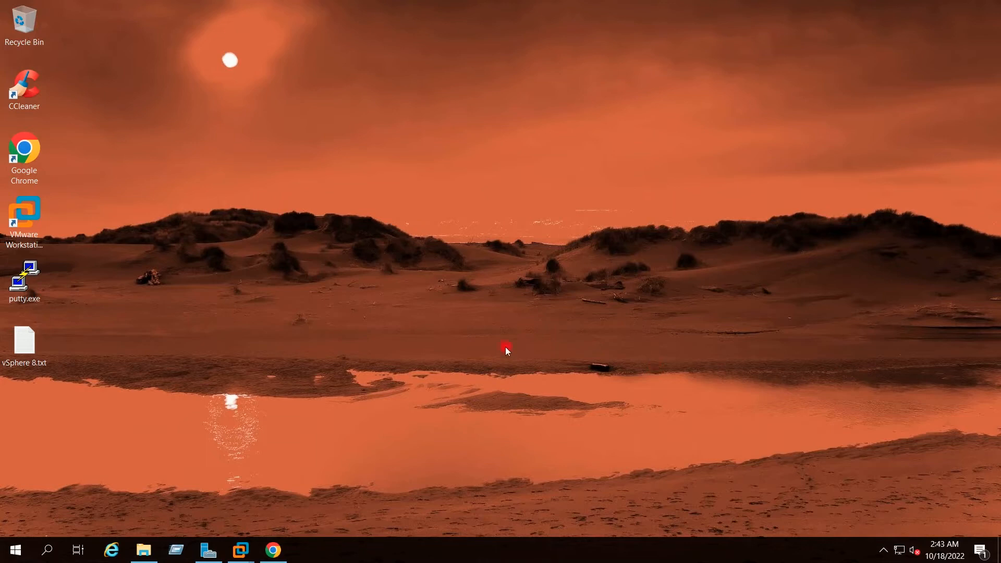
{"action": "mouse_move", "coordinate": [359, 427]}
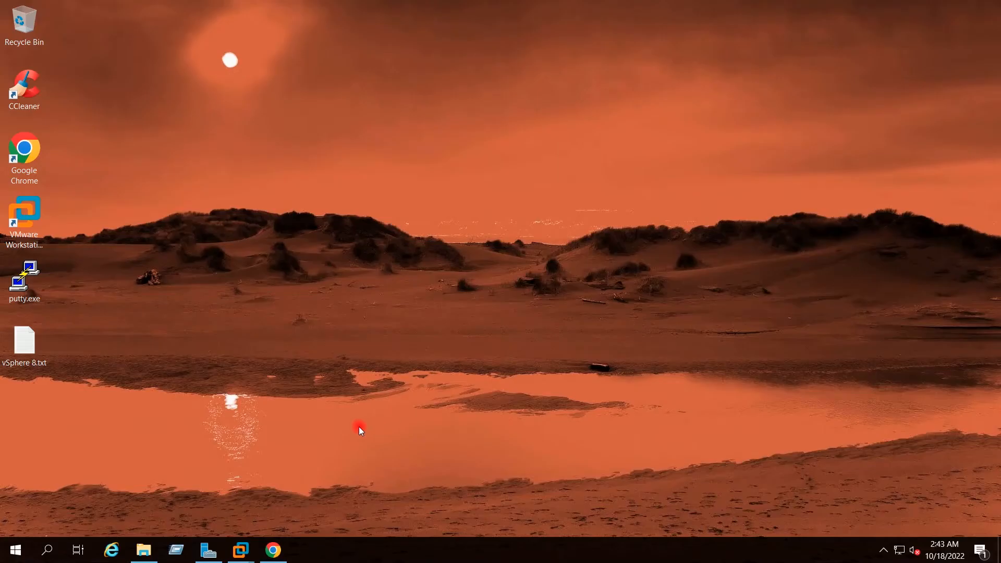
{"action": "mouse_move", "coordinate": [323, 454]}
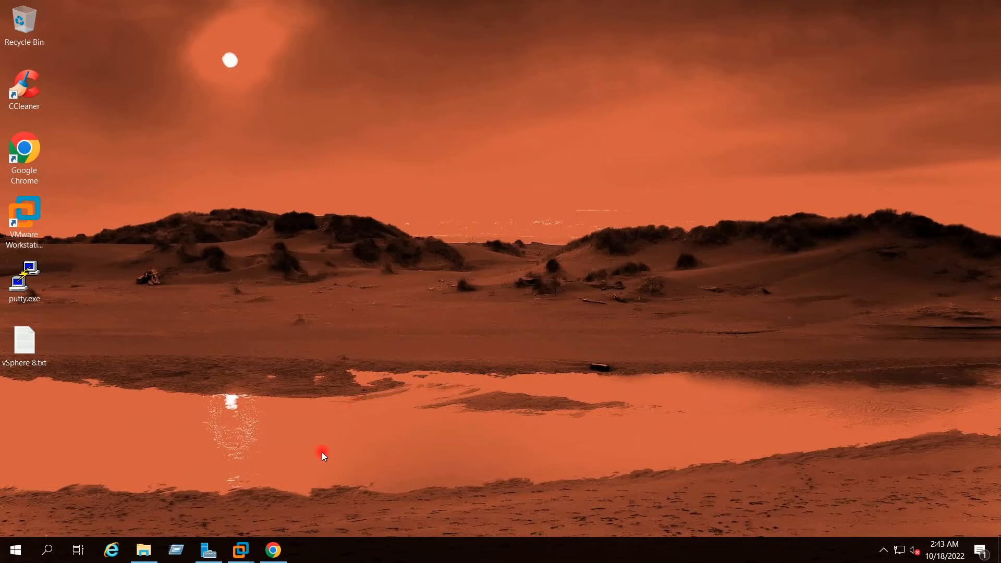
{"action": "mouse_move", "coordinate": [321, 450]}
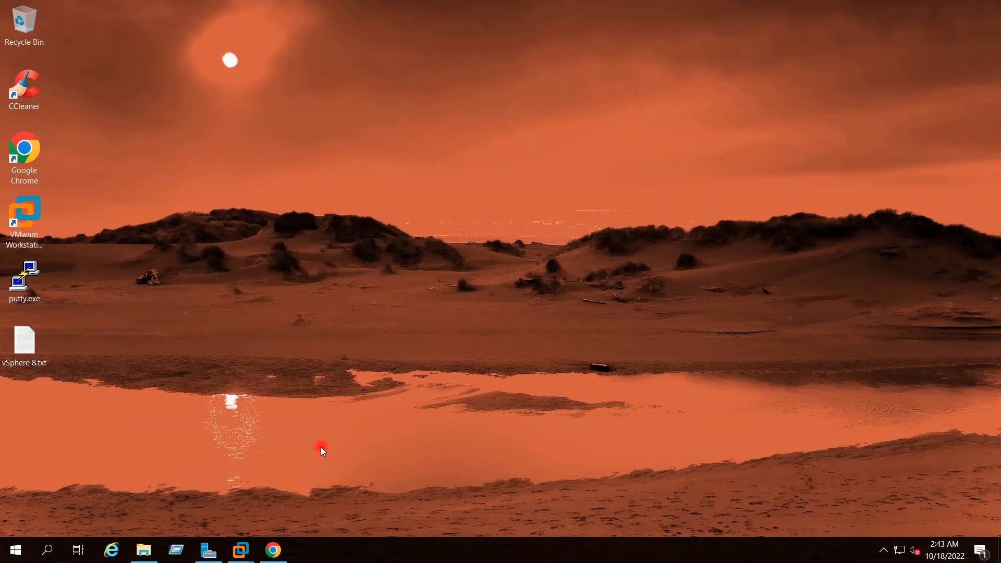
{"action": "mouse_move", "coordinate": [273, 548]}
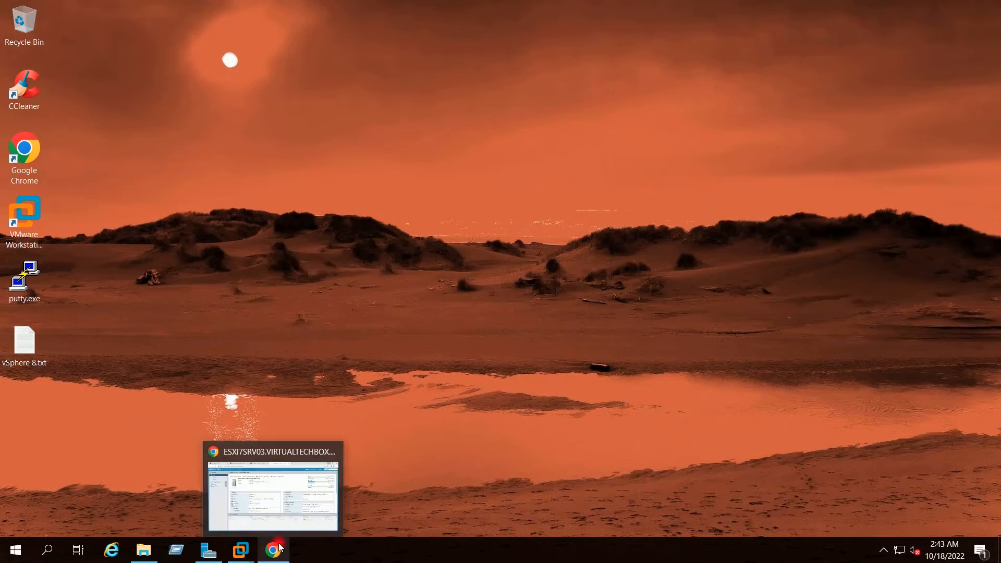
- Bring Chrome forward and move from the ESXi Requirements tab to the VMware Compatibility Guide
{"action": "left_click", "coordinate": [273, 548]}
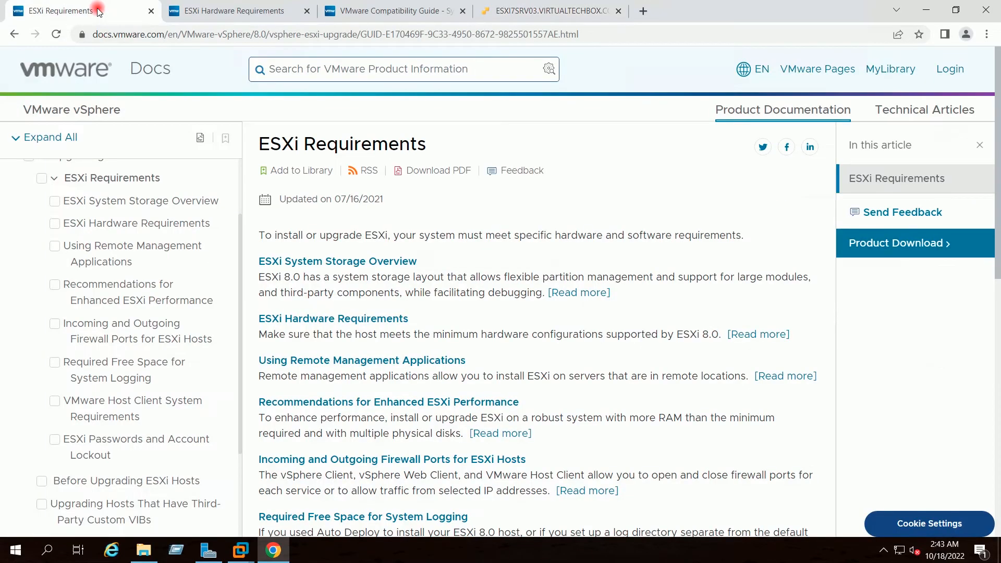
{"action": "mouse_move", "coordinate": [283, 119]}
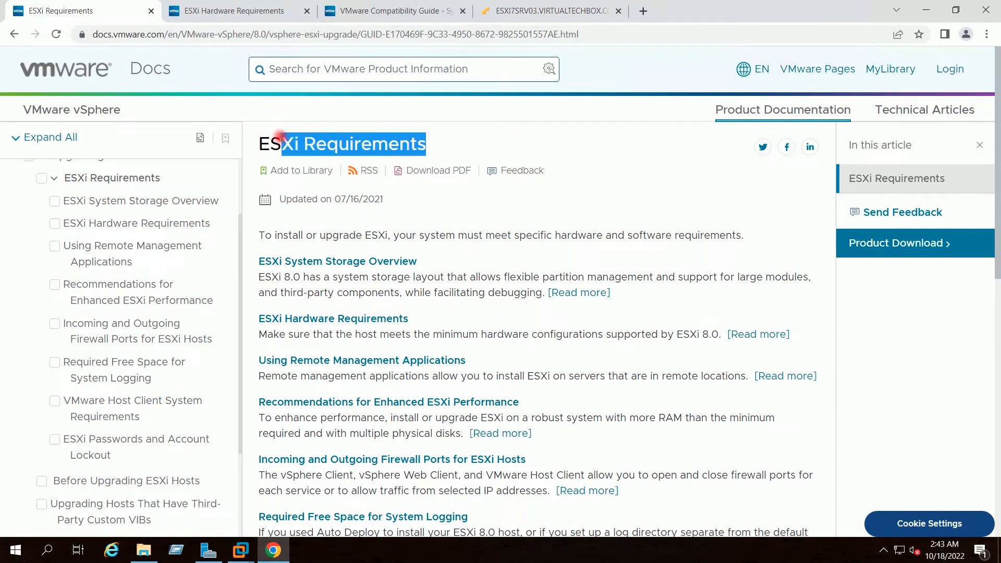
{"action": "left_click", "coordinate": [305, 142]}
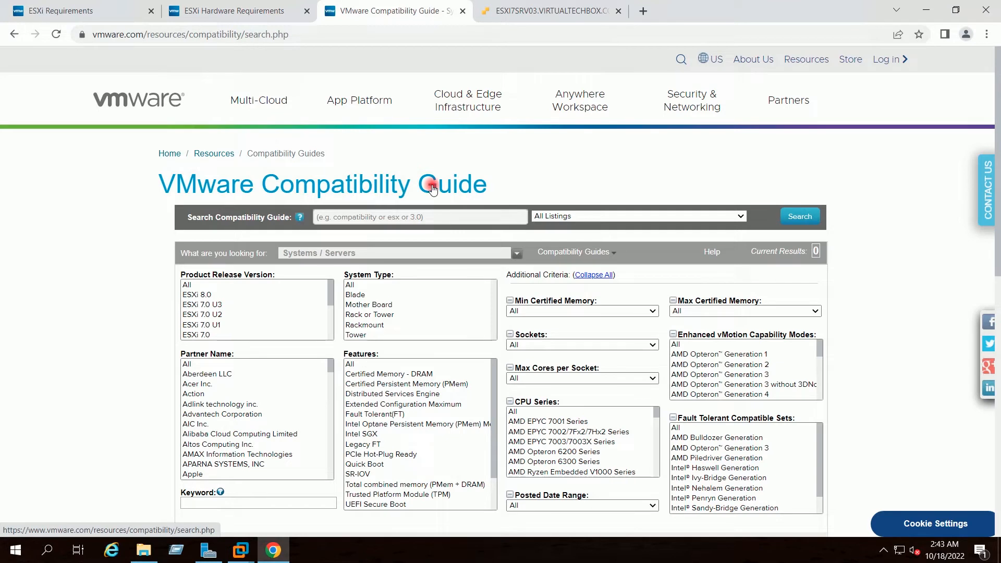
{"action": "mouse_move", "coordinate": [440, 139]}
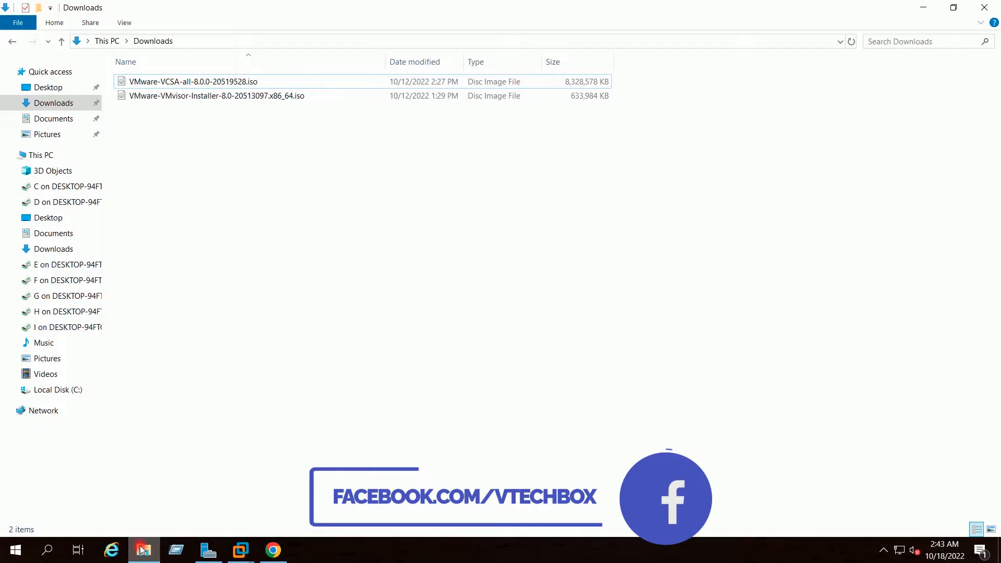
- Select VMware-VMvisor-Installer-8.0-20513097.x86_64.iso in Downloads, then minimize File Explorer
{"action": "left_click", "coordinate": [215, 95]}
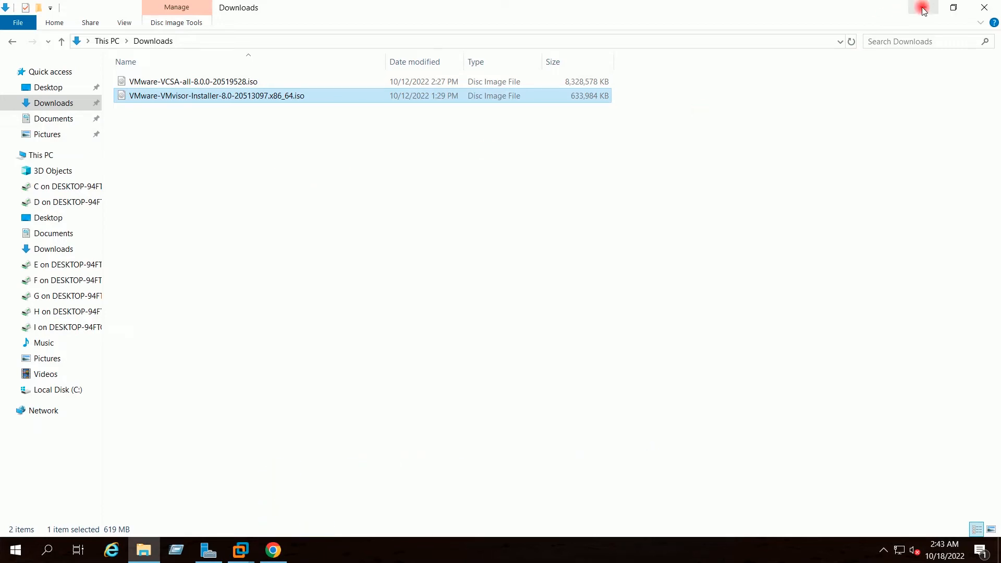
{"action": "left_click", "coordinate": [985, 7]}
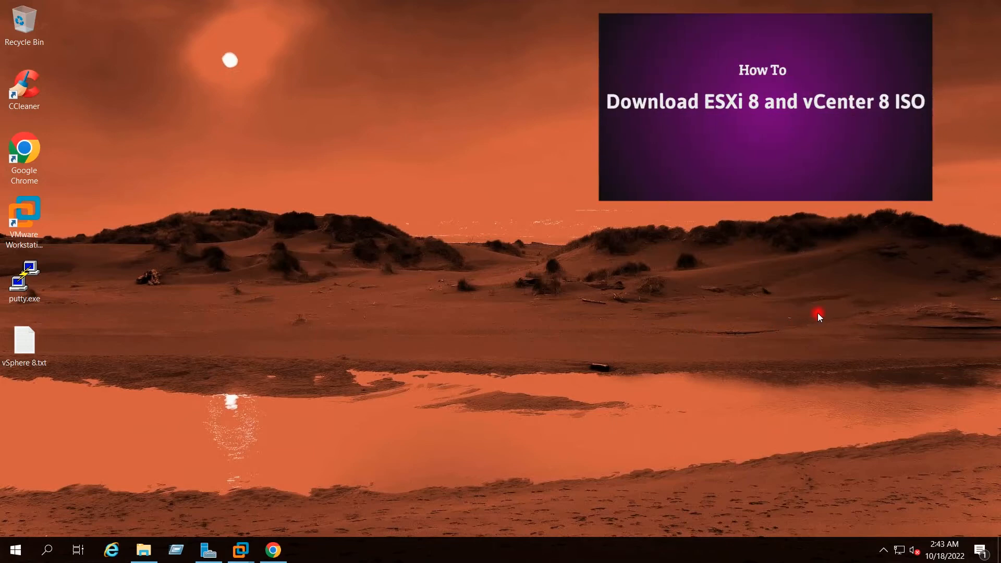
{"action": "mouse_move", "coordinate": [813, 285]}
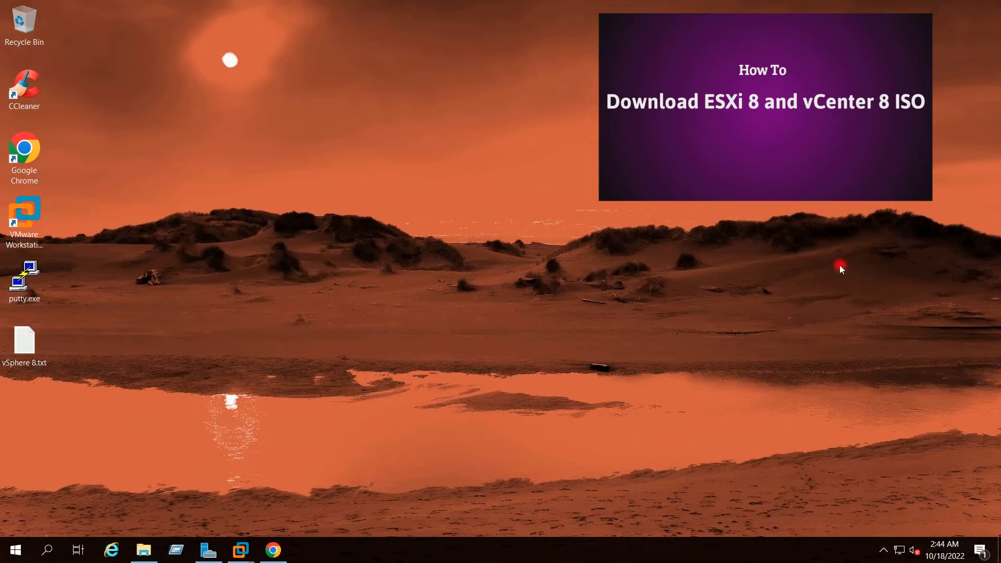
{"action": "mouse_move", "coordinate": [833, 270]}
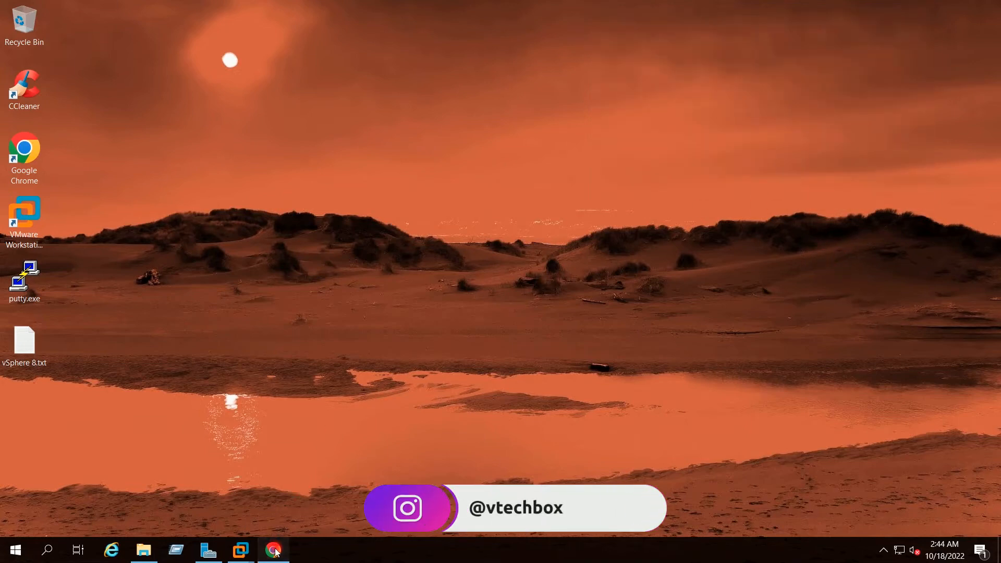
- Bring up the ESXi Host Client summary for ESXI7SRV03 showing version 7.0 Update 3
{"action": "left_click", "coordinate": [273, 549]}
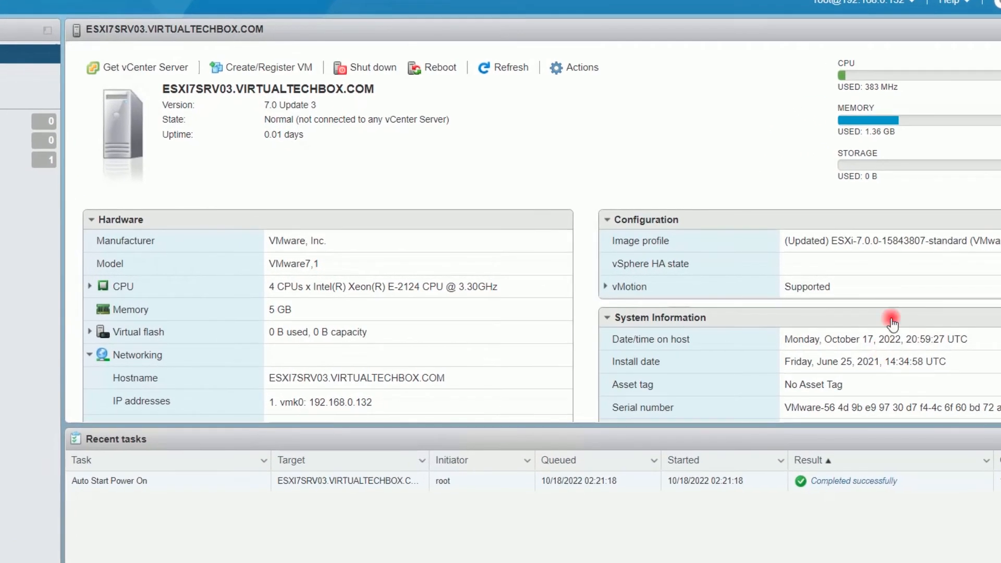
{"action": "double_click", "coordinate": [901, 241]}
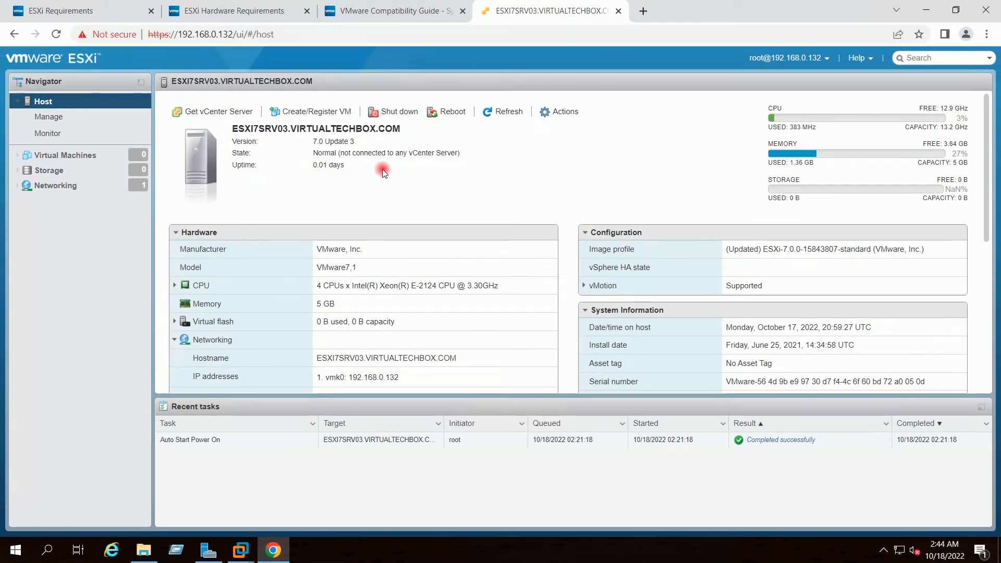
{"action": "mouse_move", "coordinate": [373, 174]}
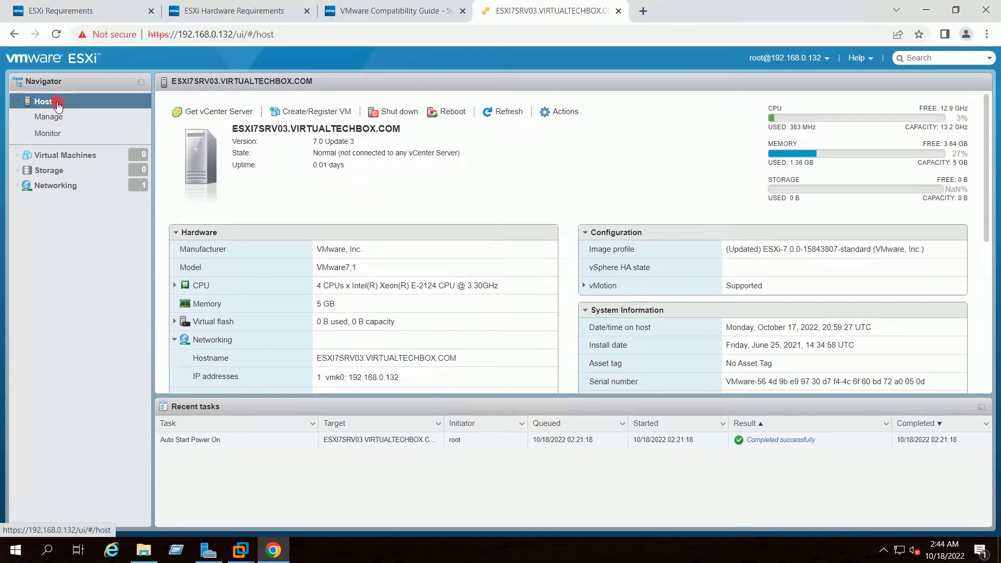
{"action": "mouse_move", "coordinate": [48, 103]}
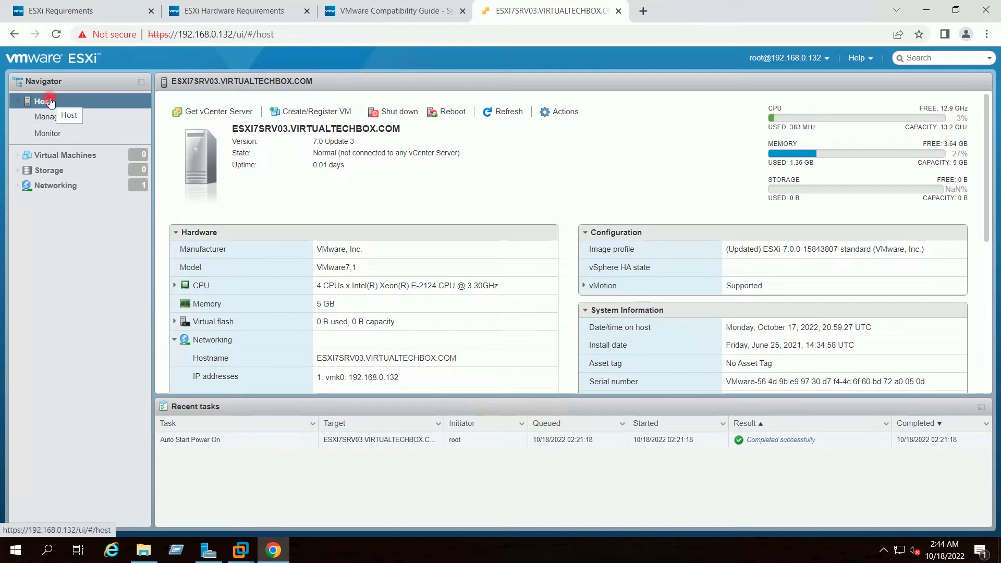
- Put host ESXI7SRV03 into maintenance mode from the Navigator's Host menu and confirm
{"action": "right_click", "coordinate": [42, 101]}
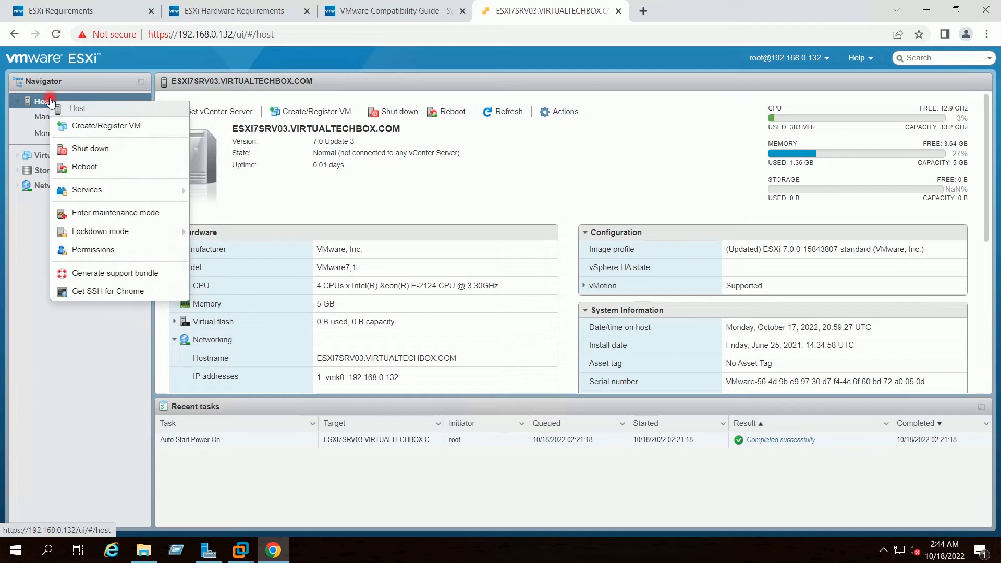
{"action": "mouse_move", "coordinate": [116, 213]}
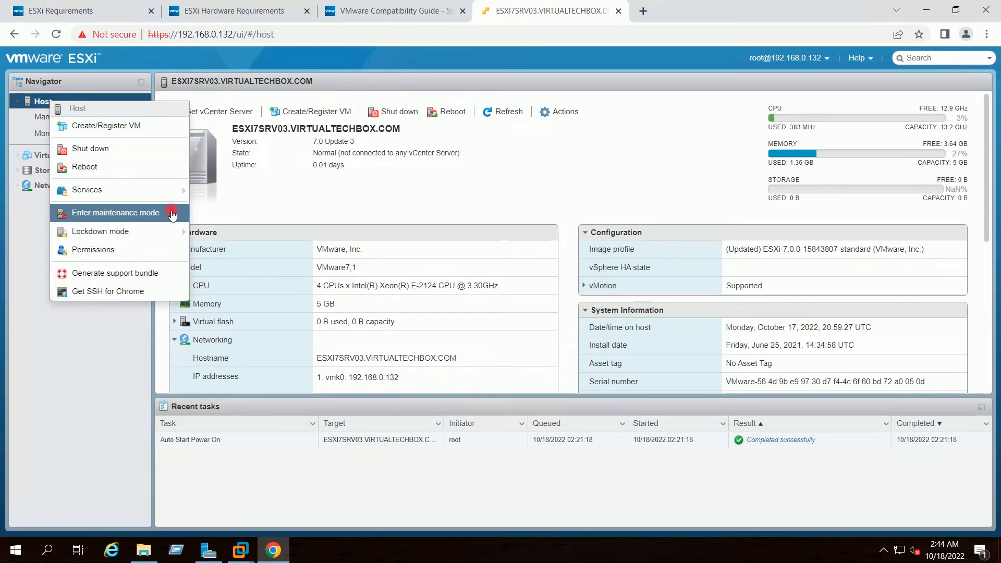
{"action": "left_click", "coordinate": [116, 213]}
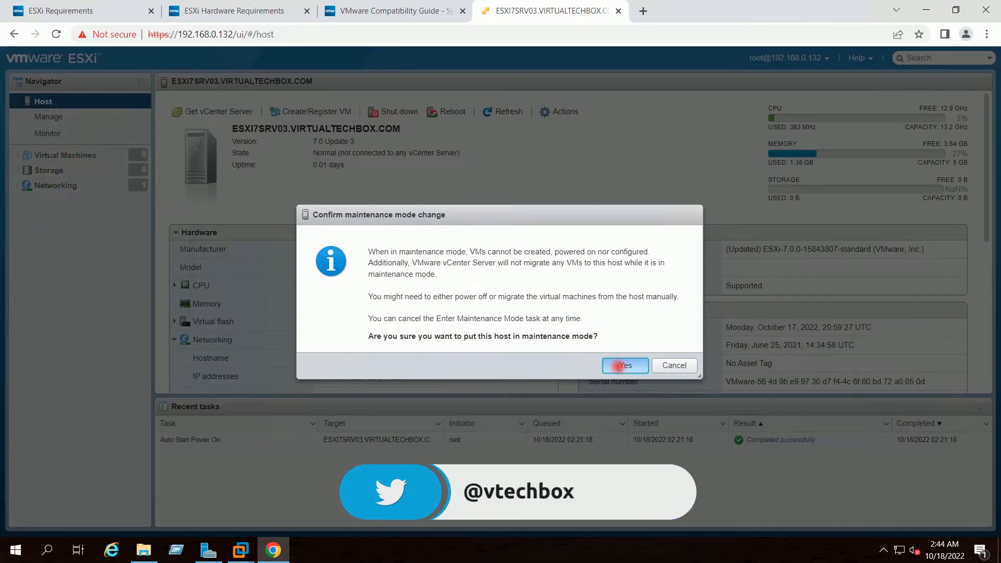
{"action": "left_click", "coordinate": [623, 365]}
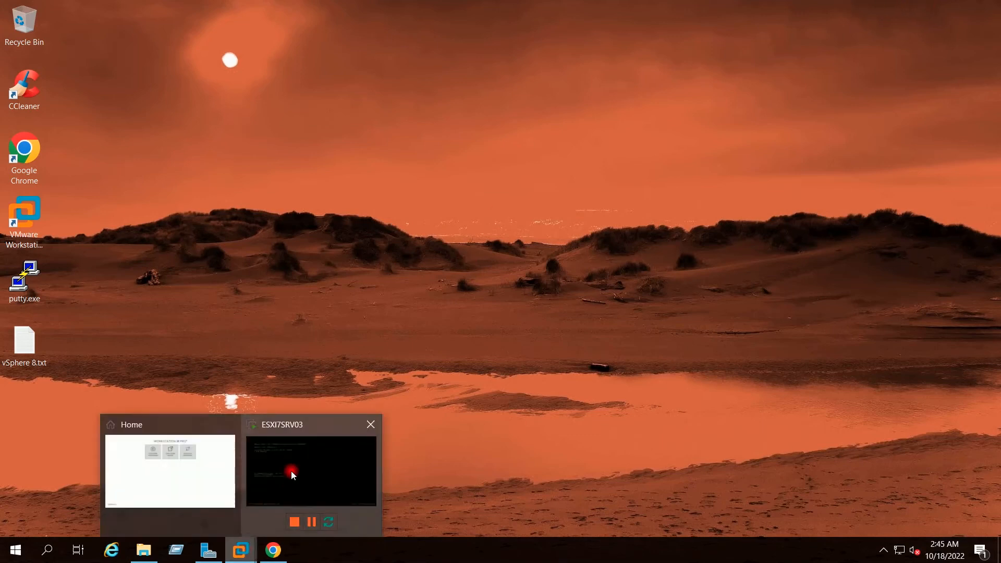
- Attach VMware-VMvisor-Installer-8.0-20513097.x86_64.iso to ESXI7SRV03's CD/DVD, connected and connecting at power on
{"action": "left_click", "coordinate": [311, 471]}
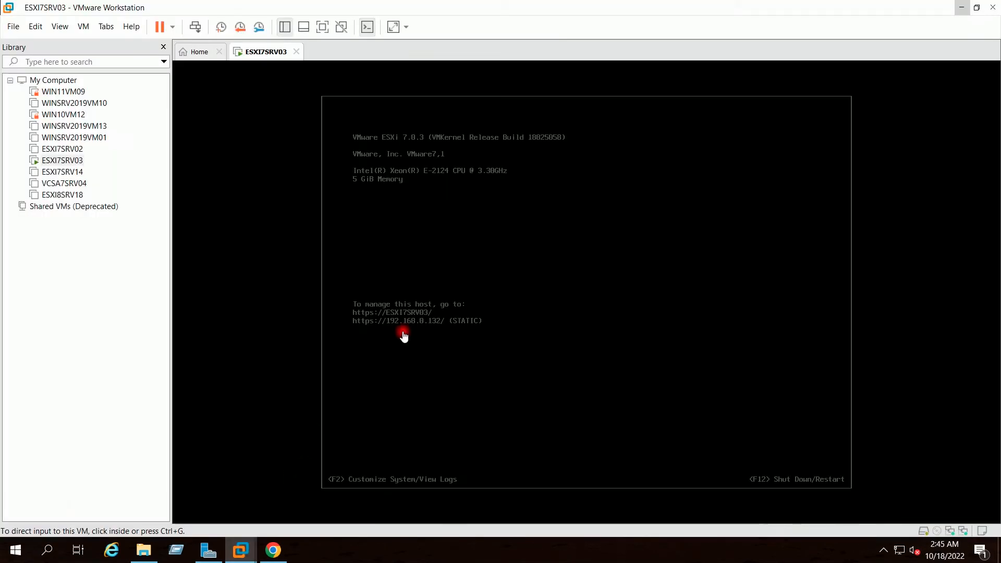
{"action": "mouse_move", "coordinate": [372, 284]}
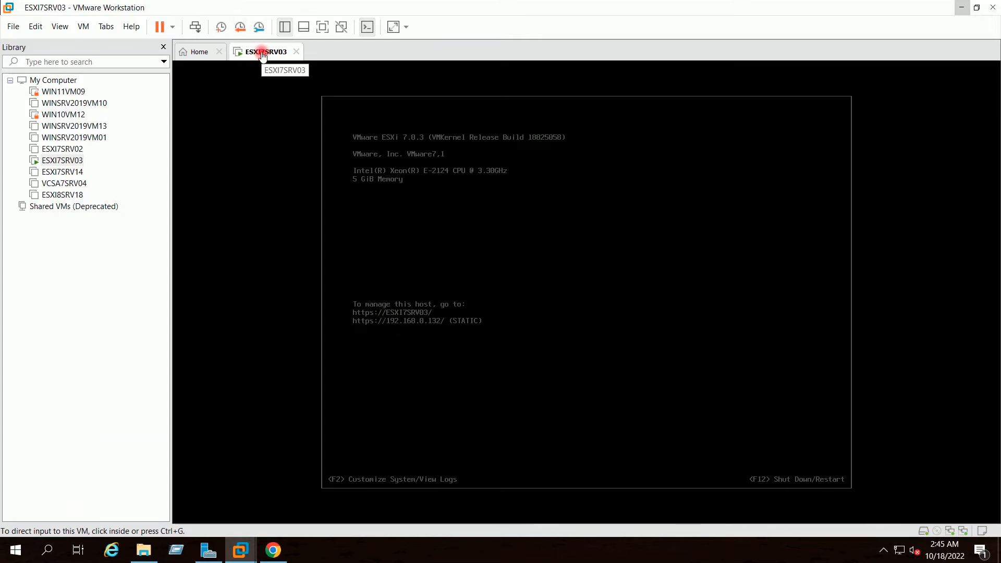
{"action": "mouse_move", "coordinate": [296, 213]}
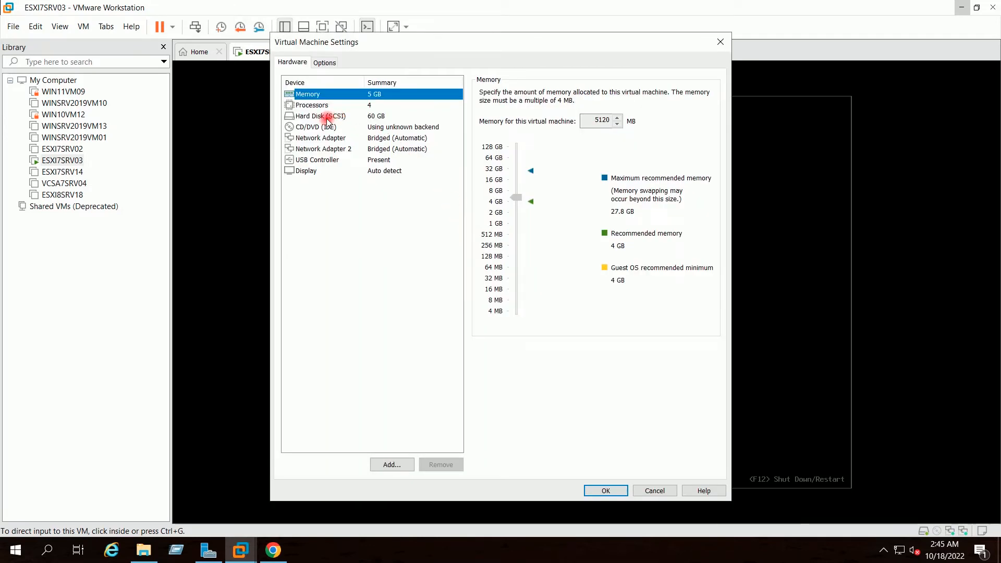
{"action": "left_click", "coordinate": [319, 116]}
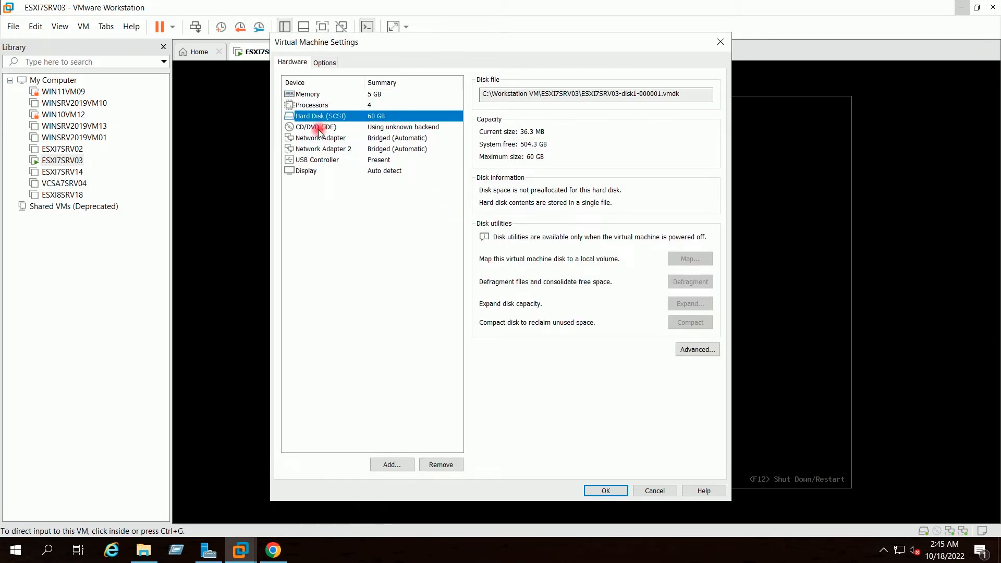
{"action": "left_click", "coordinate": [313, 126]}
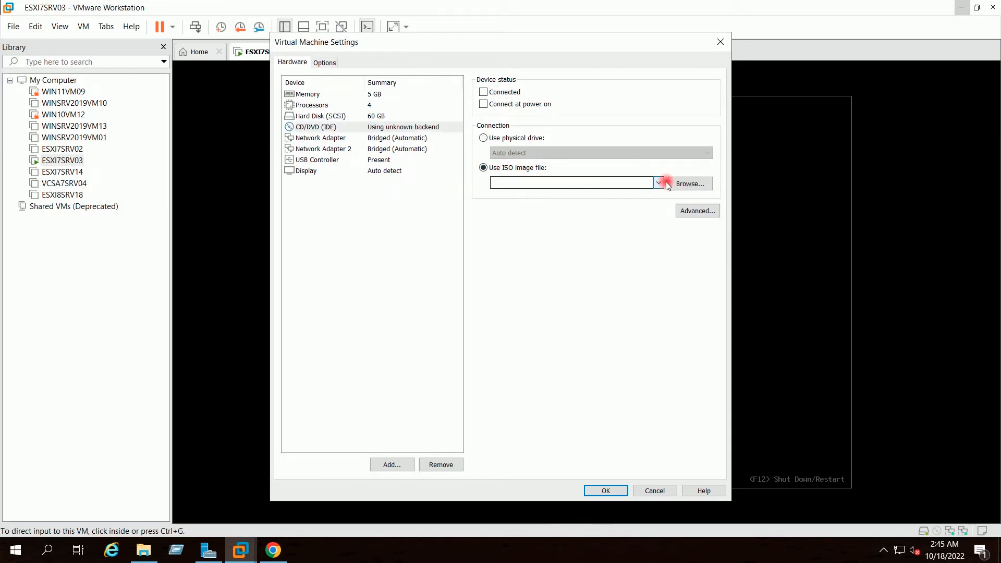
{"action": "left_click", "coordinate": [690, 183]}
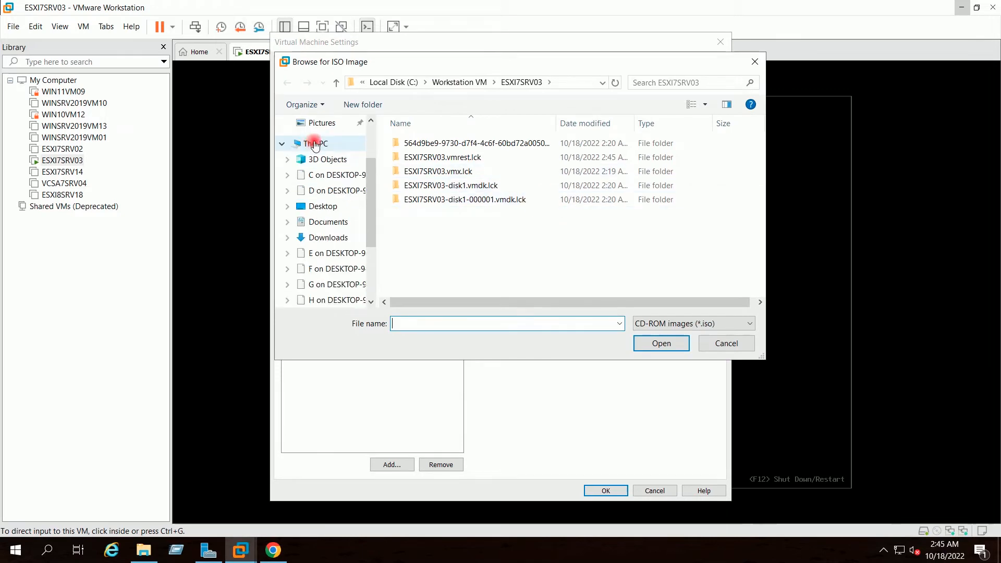
{"action": "left_click", "coordinate": [328, 165]}
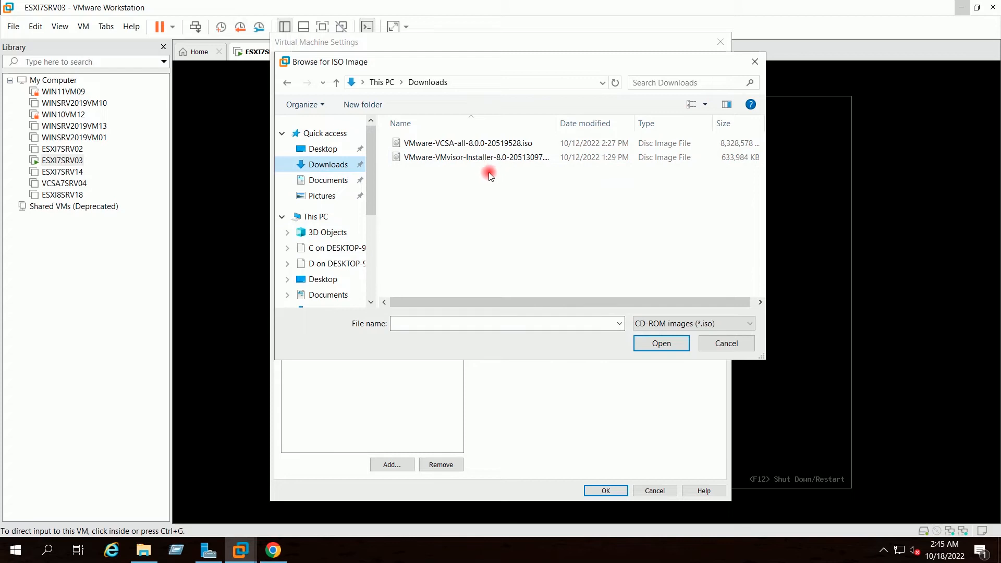
{"action": "left_click", "coordinate": [476, 156]}
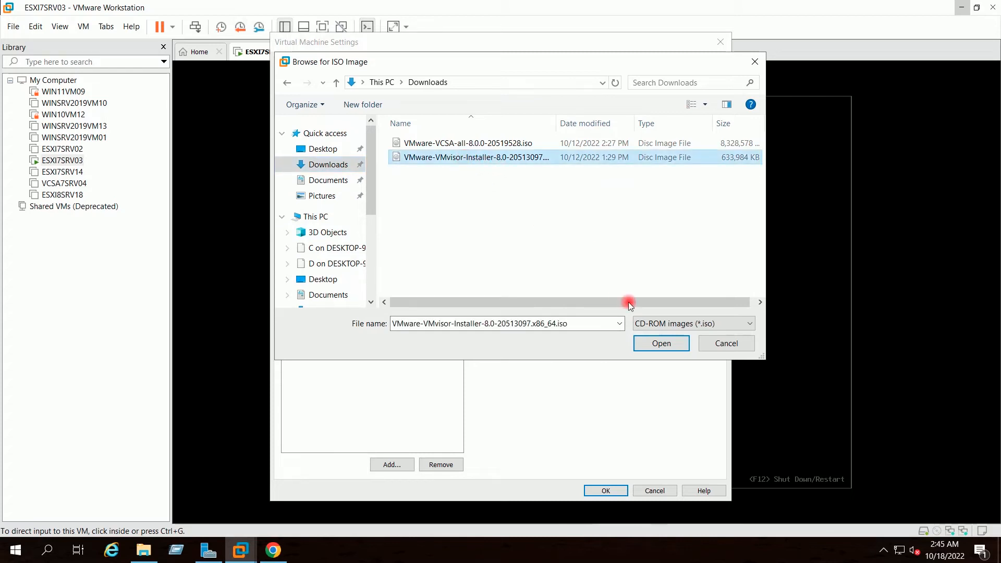
{"action": "left_click", "coordinate": [660, 343]}
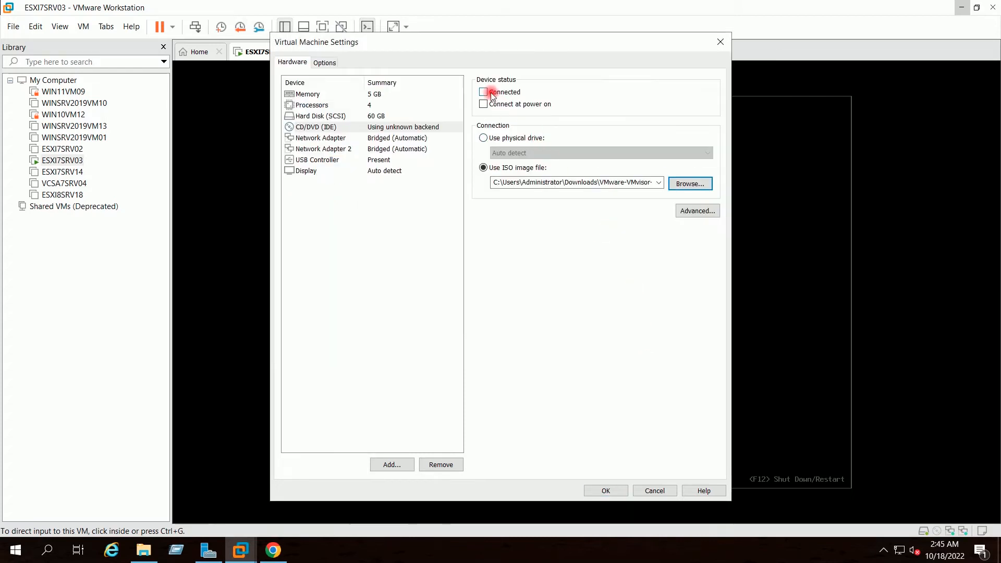
{"action": "left_click", "coordinate": [483, 91]}
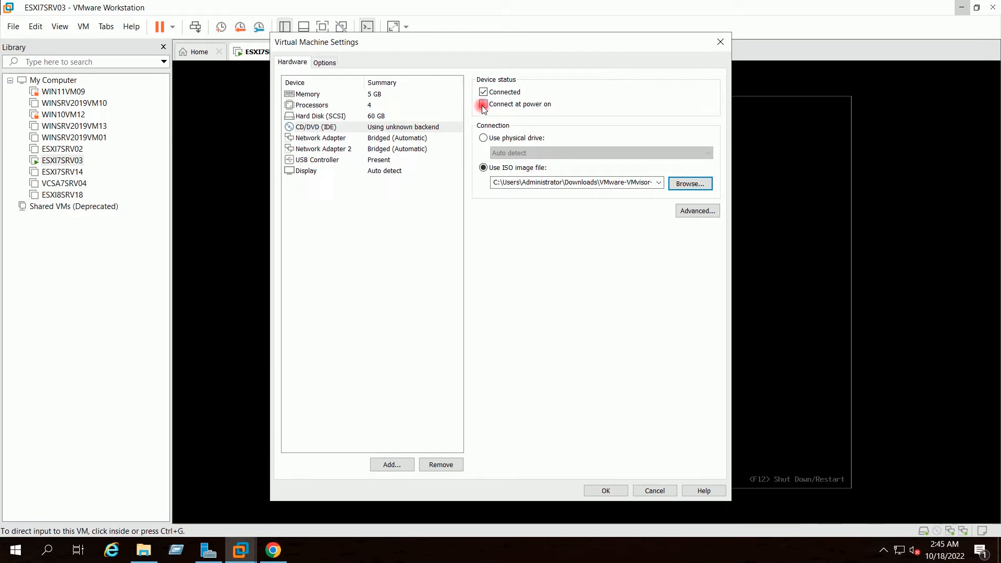
{"action": "left_click", "coordinate": [483, 104]}
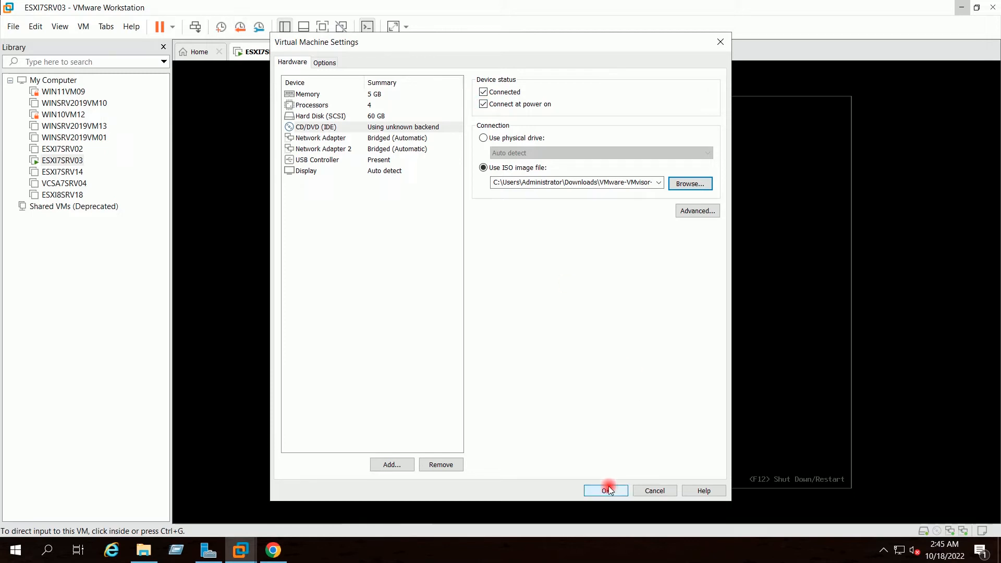
{"action": "left_click", "coordinate": [606, 490]}
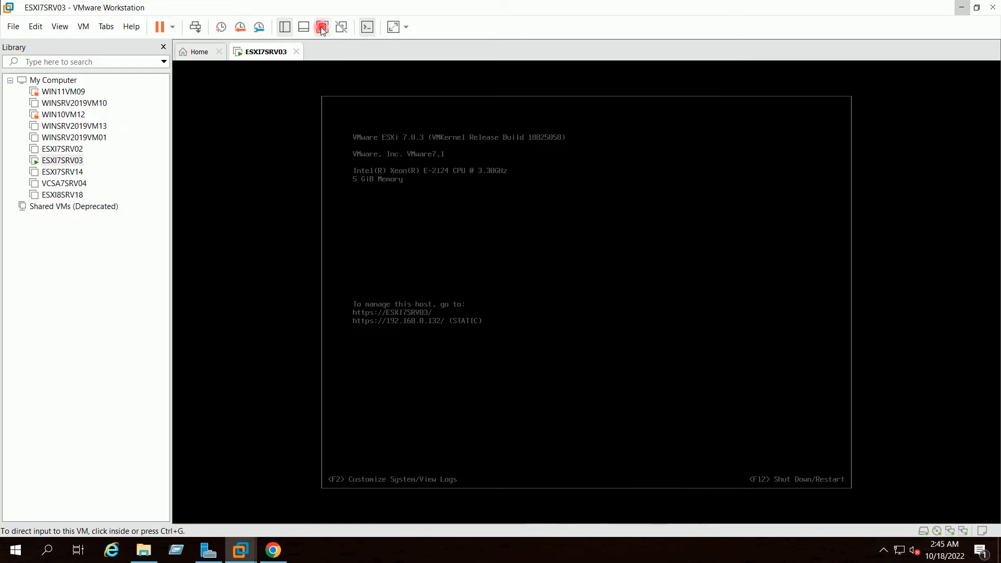
- In full screen, boot the VM from EFI VMware Virtual IDE CDROM Drive
{"action": "left_click", "coordinate": [323, 26]}
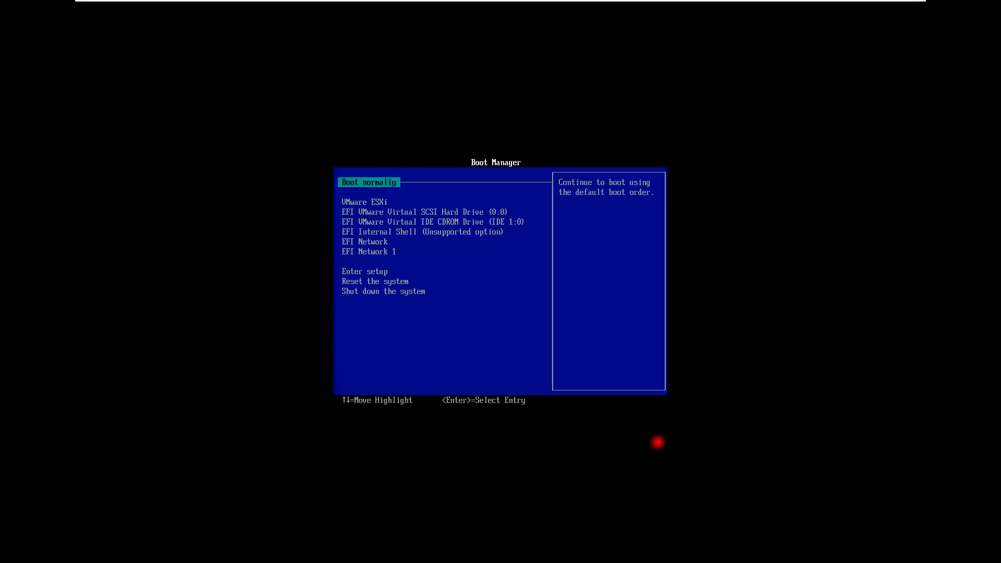
{"action": "key", "text": "Down"}
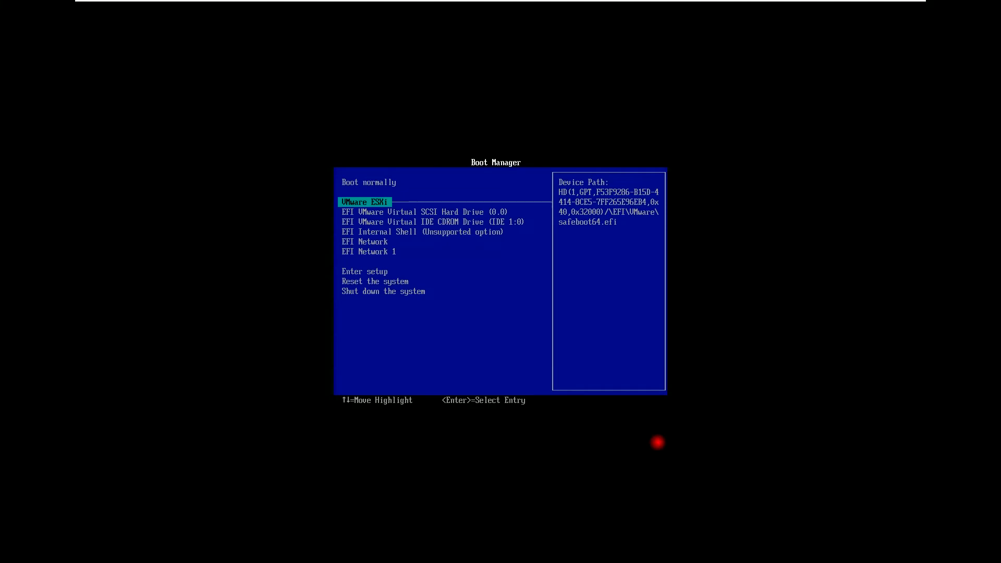
{"action": "key", "text": "Down"}
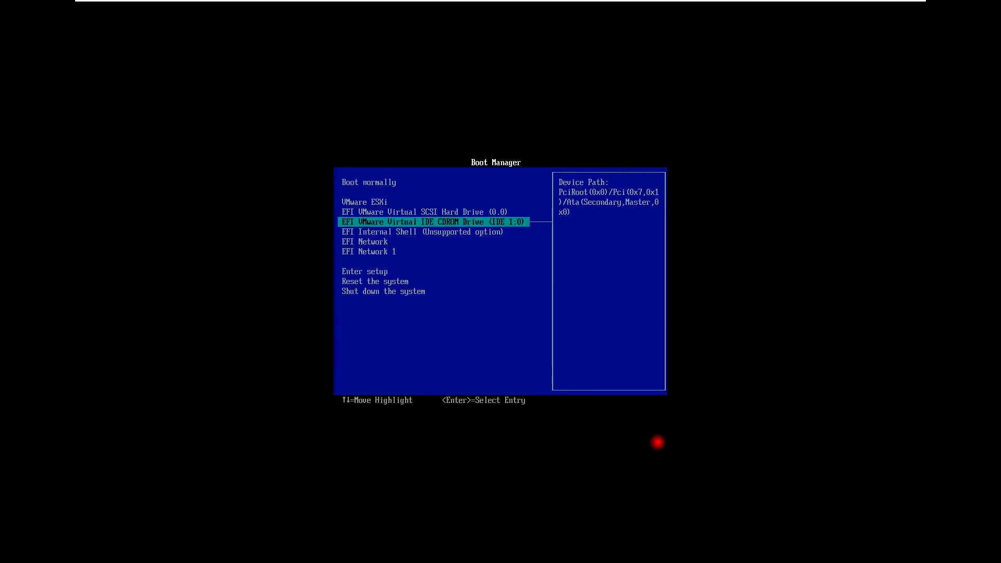
{"action": "key", "text": "enter"}
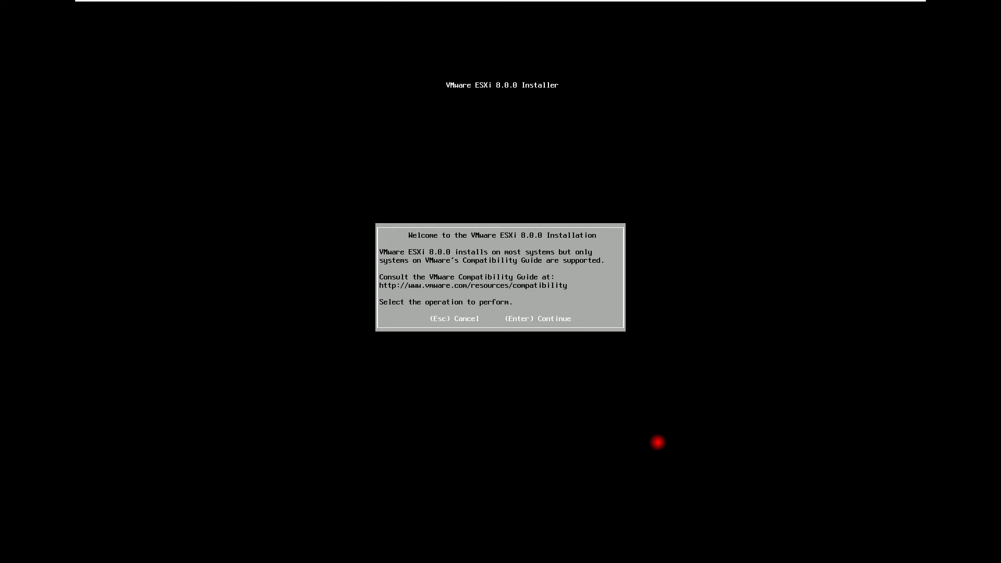
- Continue past the welcome, accept the EULA with F11, and confirm upgrading the 60 GB disk
{"action": "key", "text": "enter"}
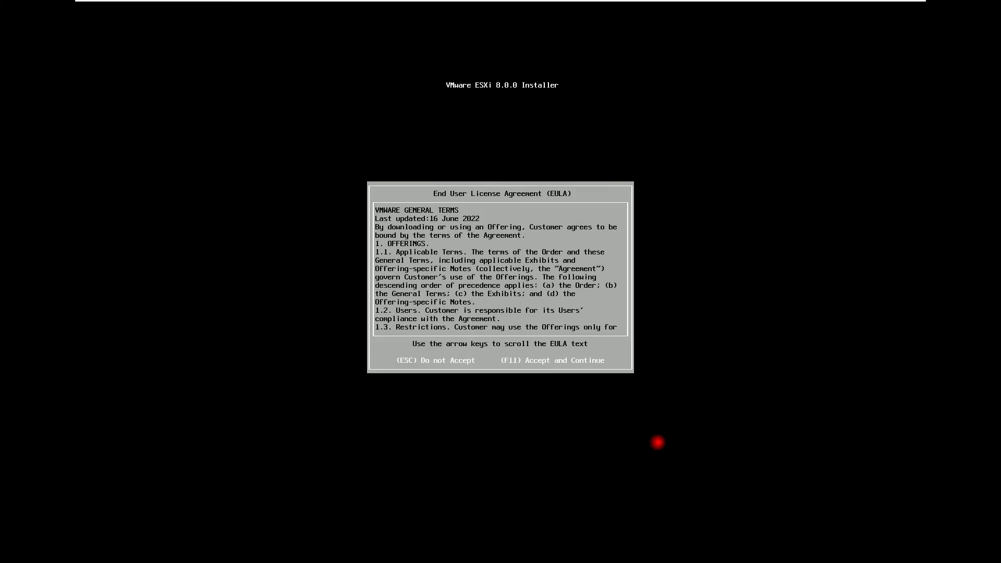
{"action": "key", "text": "f11"}
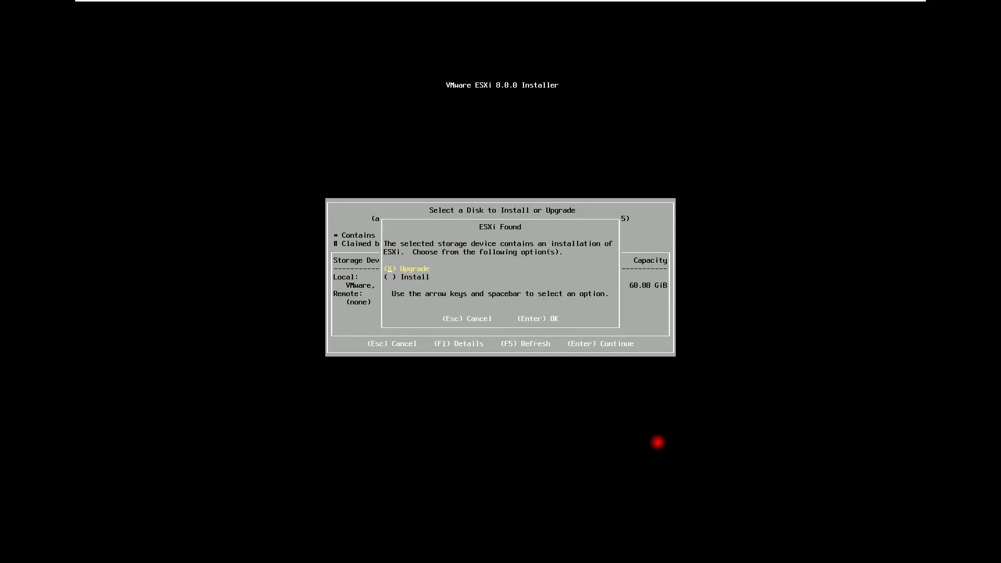
{"action": "key", "text": "Enter"}
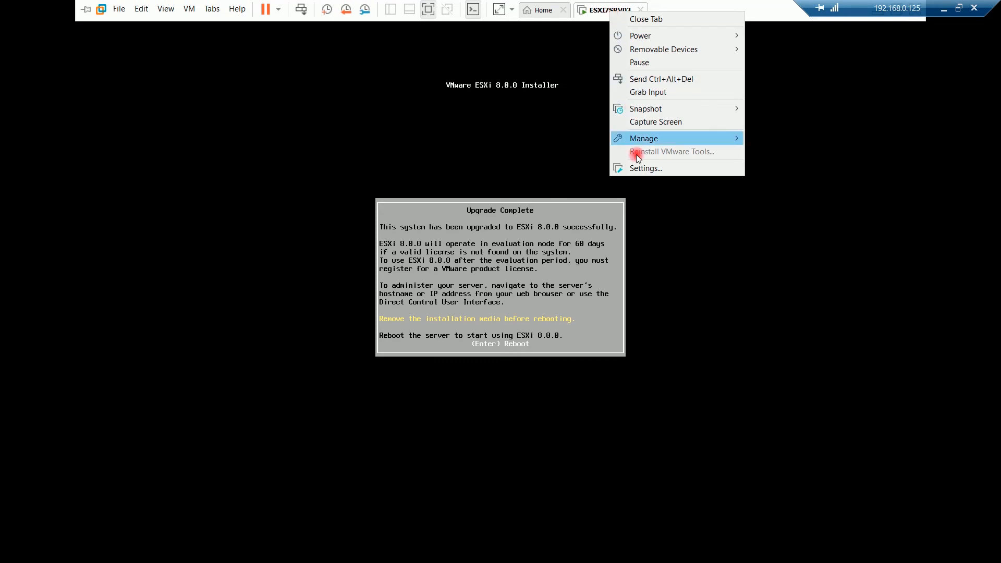
- Disconnect the installer ISO from the VM's CD/DVD drive and reboot the upgraded host
{"action": "left_click", "coordinate": [645, 168]}
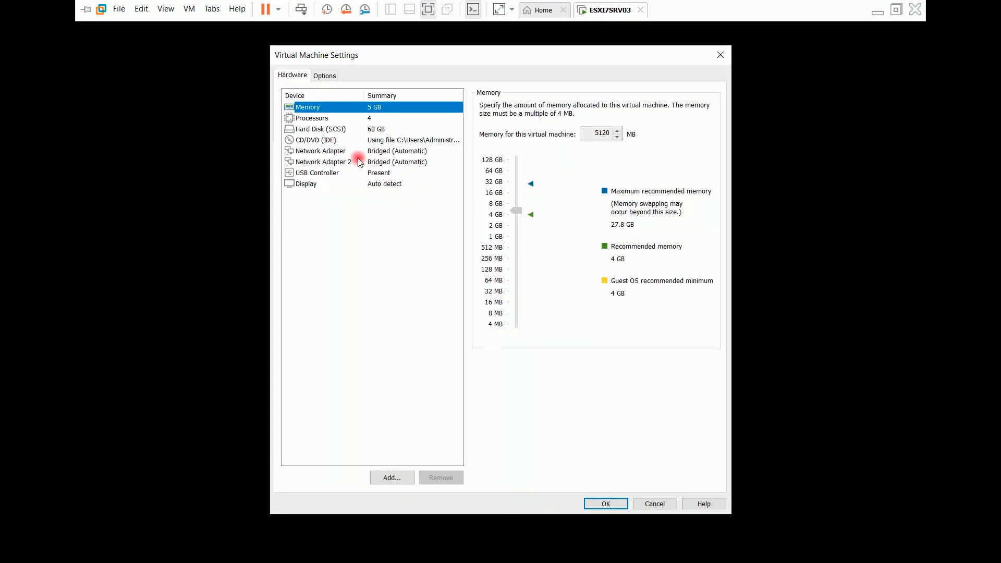
{"action": "left_click", "coordinate": [317, 139]}
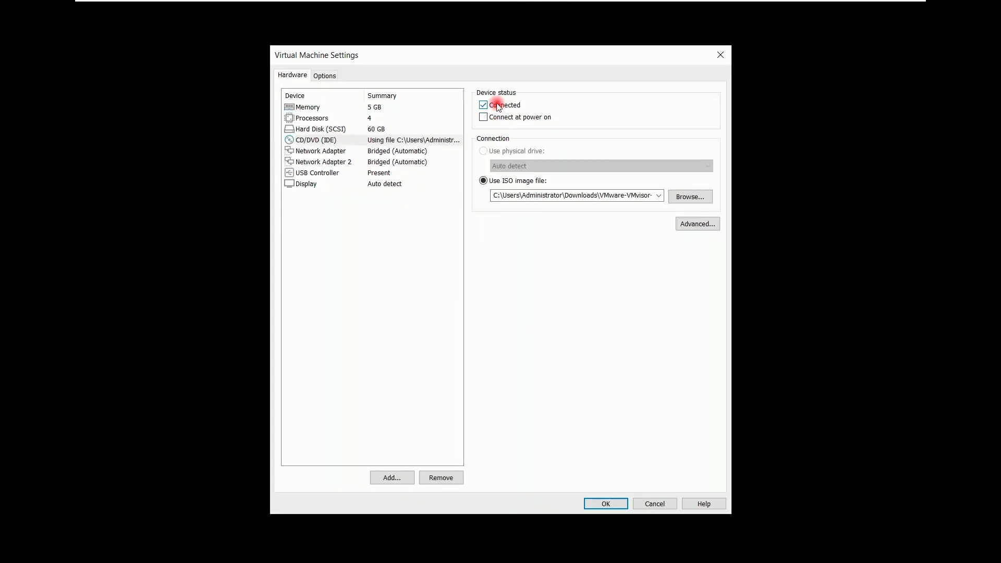
{"action": "left_click", "coordinate": [483, 105]}
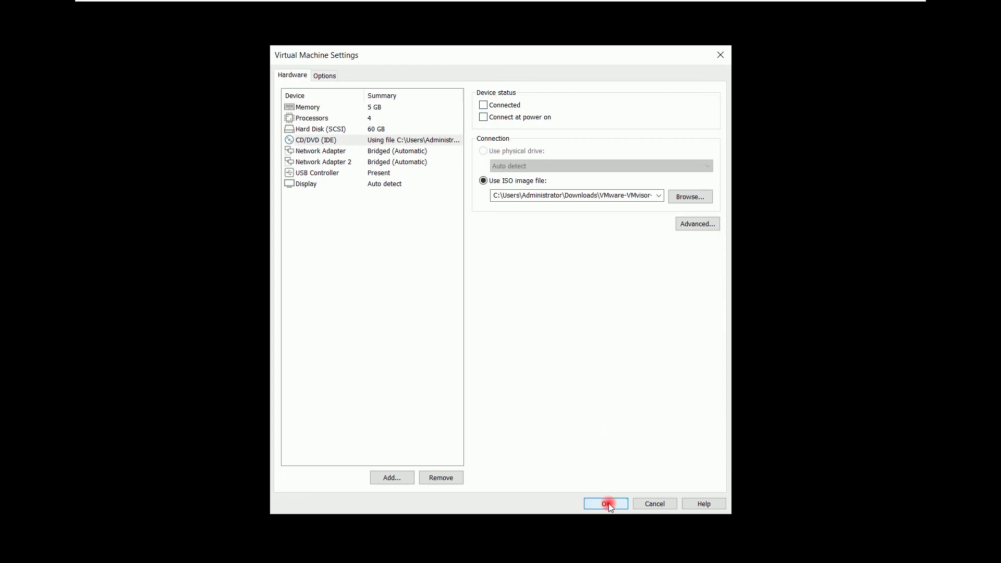
{"action": "left_click", "coordinate": [604, 503]}
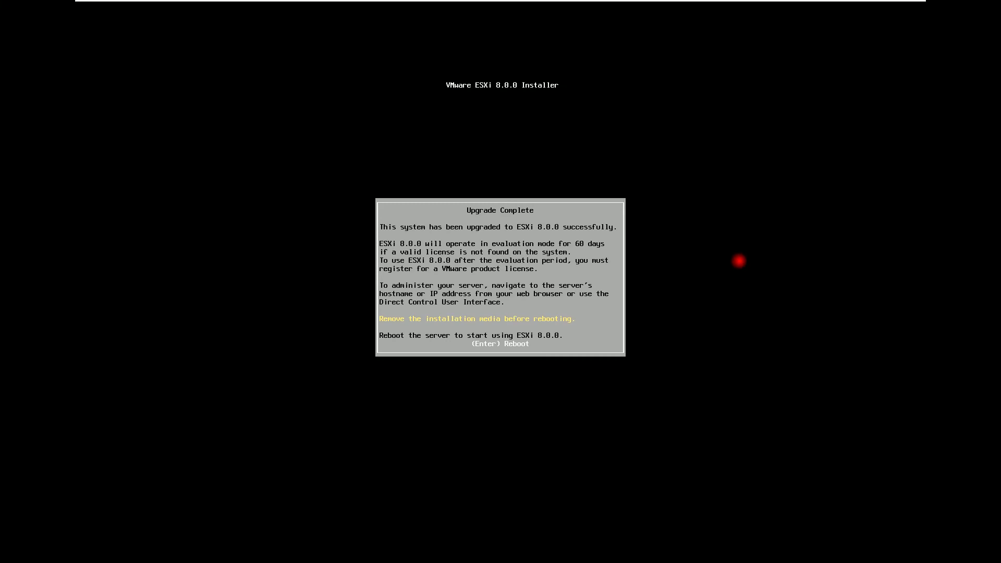
{"action": "key", "text": "Enter"}
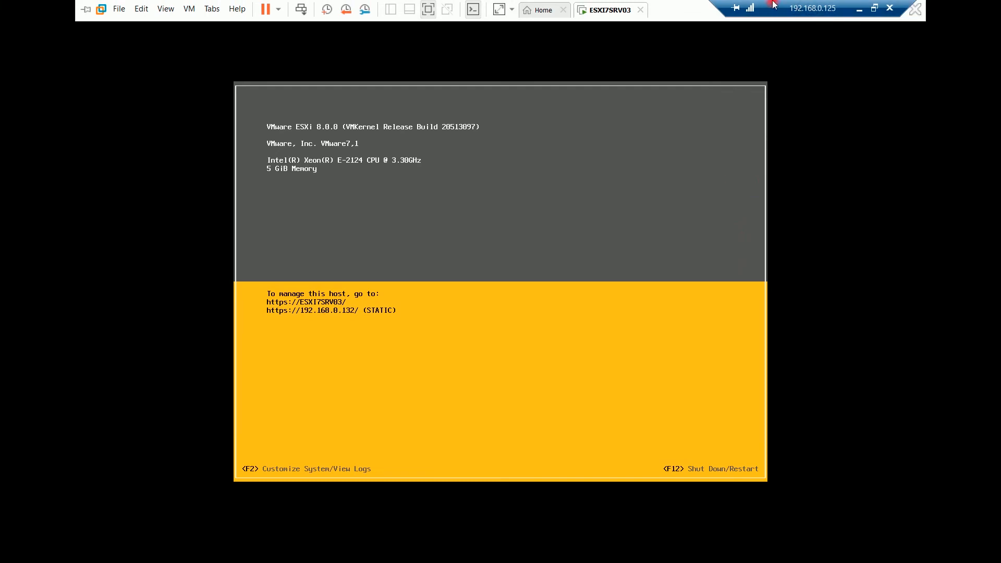
- Exit the full-screen ESXi 8.0.0 console to return to the browser
{"action": "left_click", "coordinate": [859, 8]}
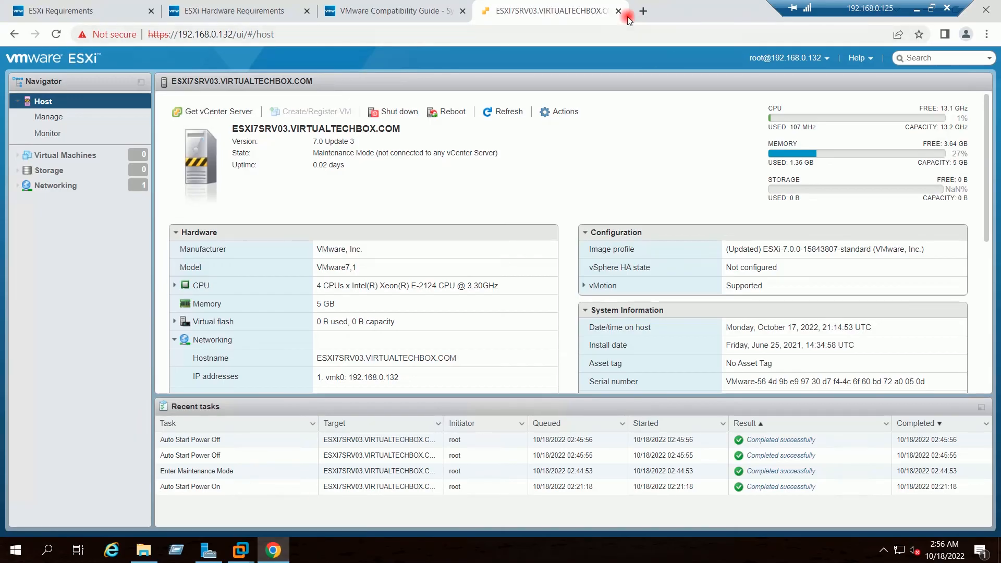
- Replace the old tab with a new one at 192.168.0.132 and log in as root
{"action": "left_click", "coordinate": [617, 10]}
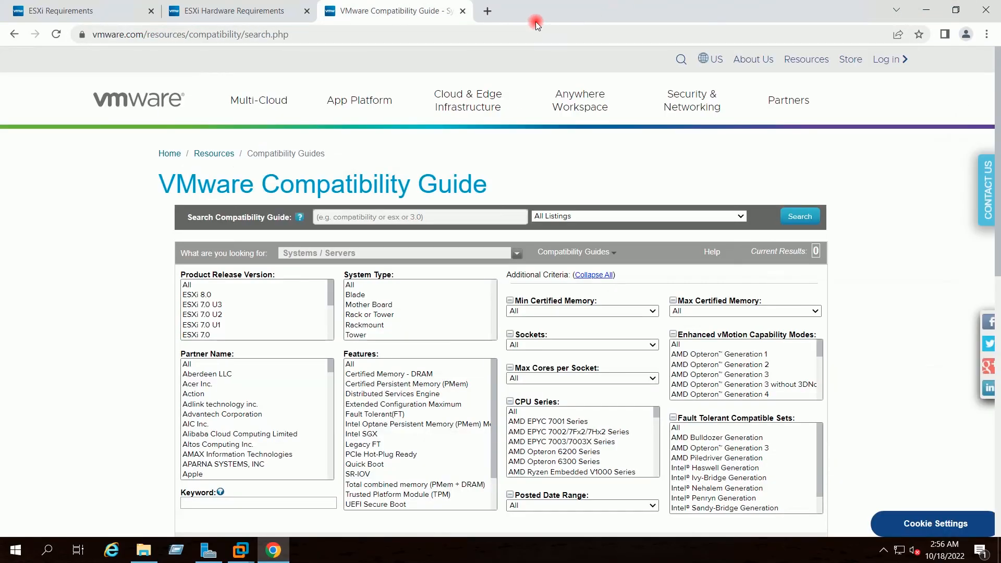
{"action": "left_click", "coordinate": [486, 11]}
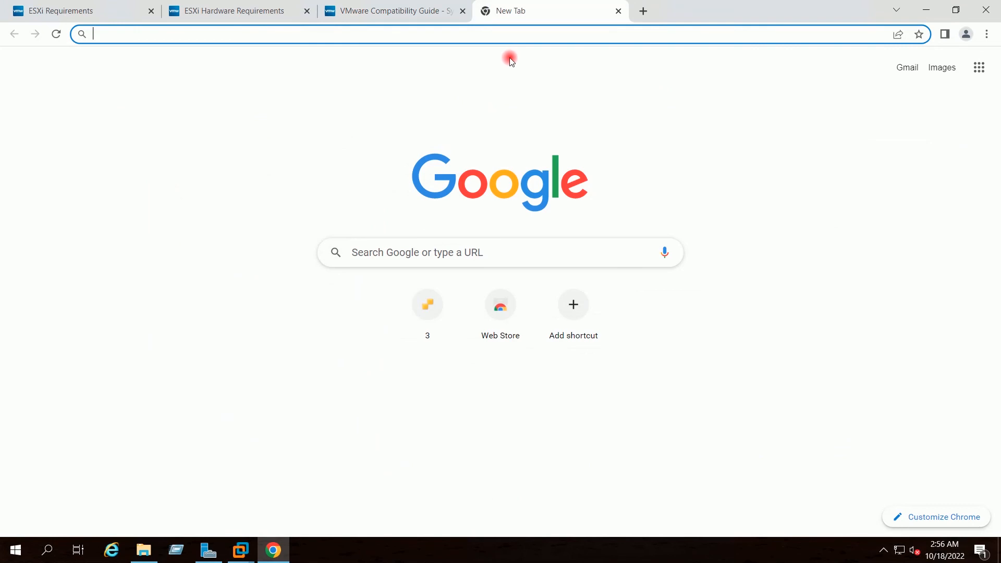
{"action": "type", "text": "192.168.0.132/ui/#/login"}
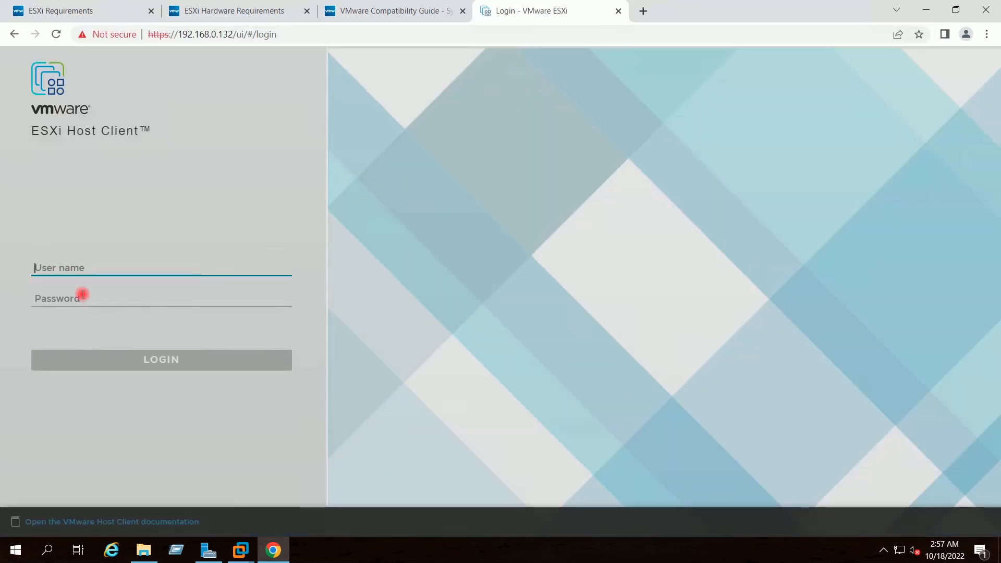
{"action": "type", "text": "root"}
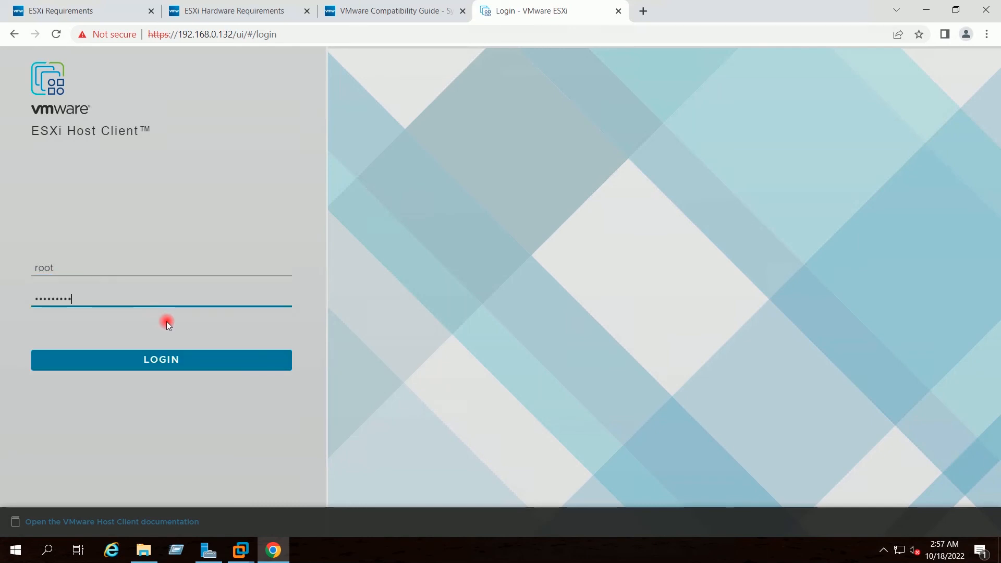
{"action": "left_click", "coordinate": [161, 359]}
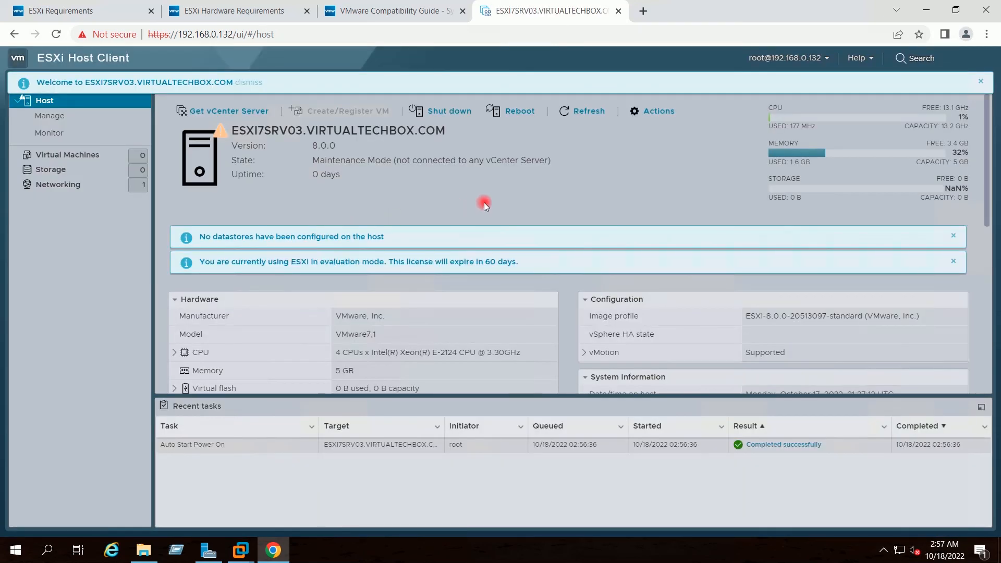
- Dismiss the no-datastores, evaluation-mode and welcome banners showing version 8.0.0, then minimize Chrome
{"action": "left_click", "coordinate": [953, 235]}
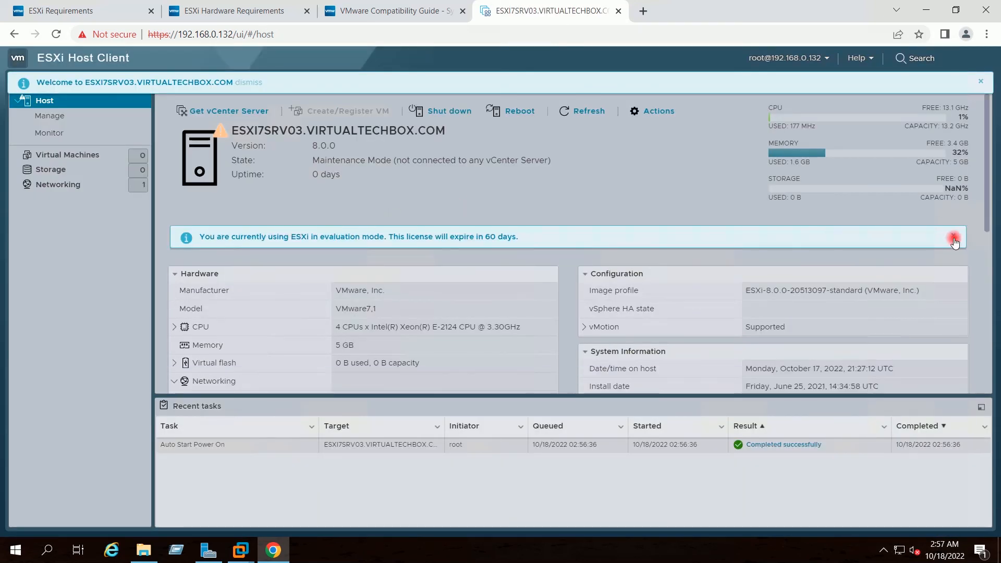
{"action": "left_click", "coordinate": [953, 242]}
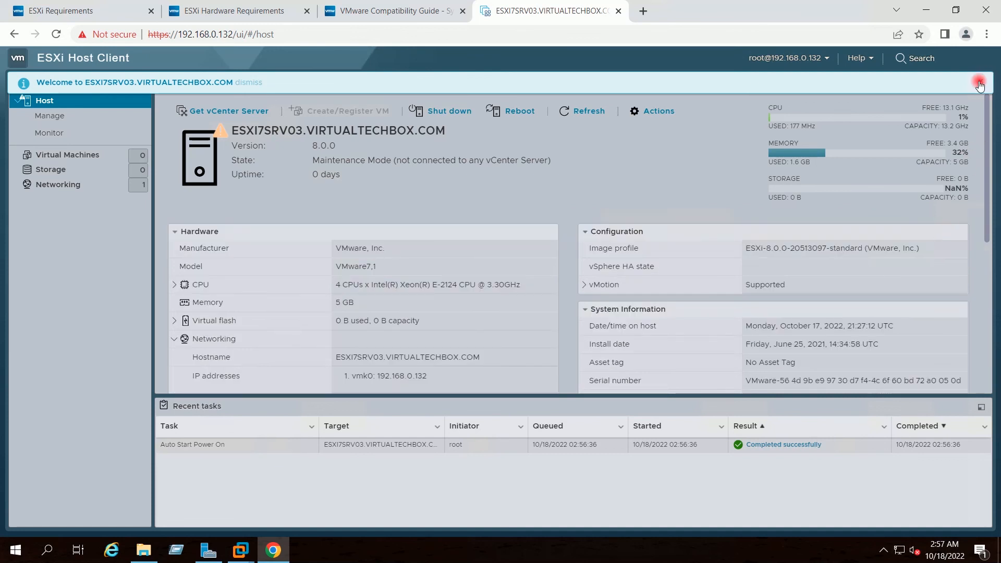
{"action": "left_click", "coordinate": [979, 83]}
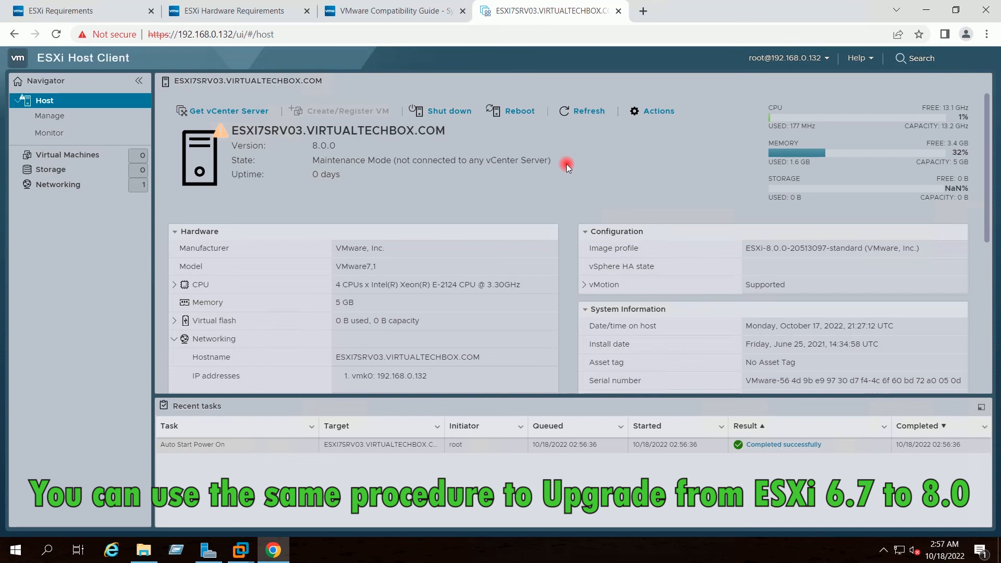
{"action": "mouse_move", "coordinate": [710, 142]}
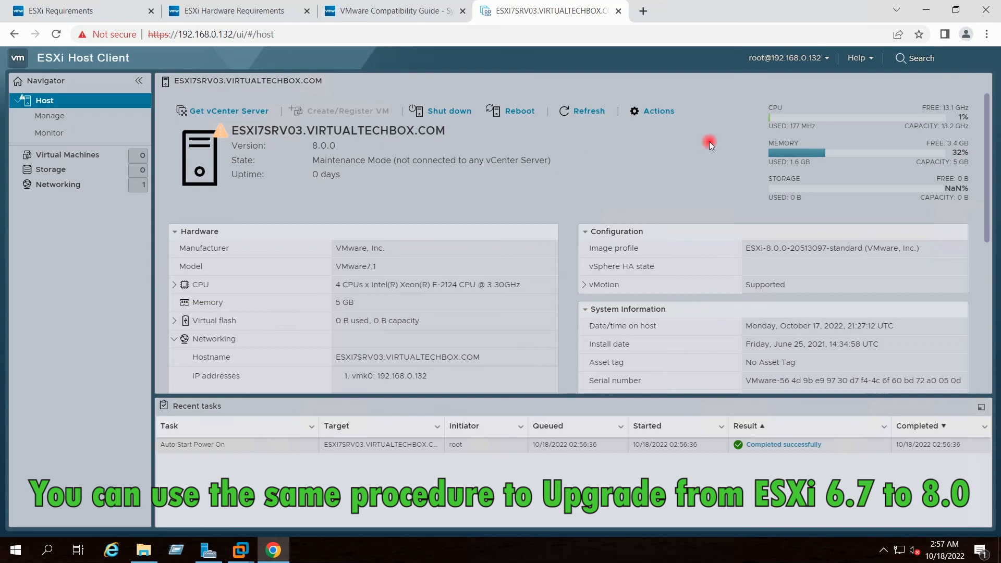
{"action": "mouse_move", "coordinate": [564, 168]}
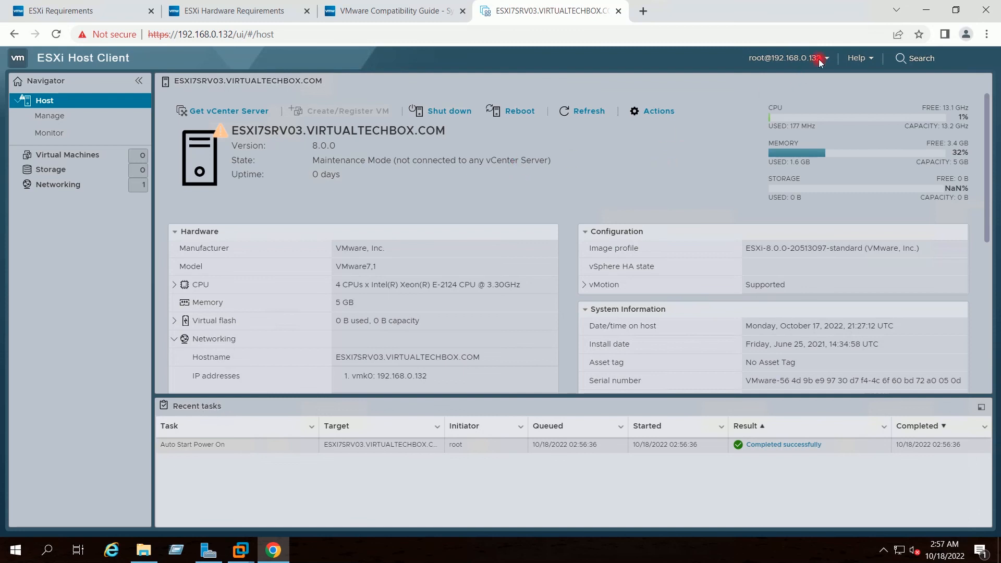
{"action": "mouse_move", "coordinate": [924, 11]}
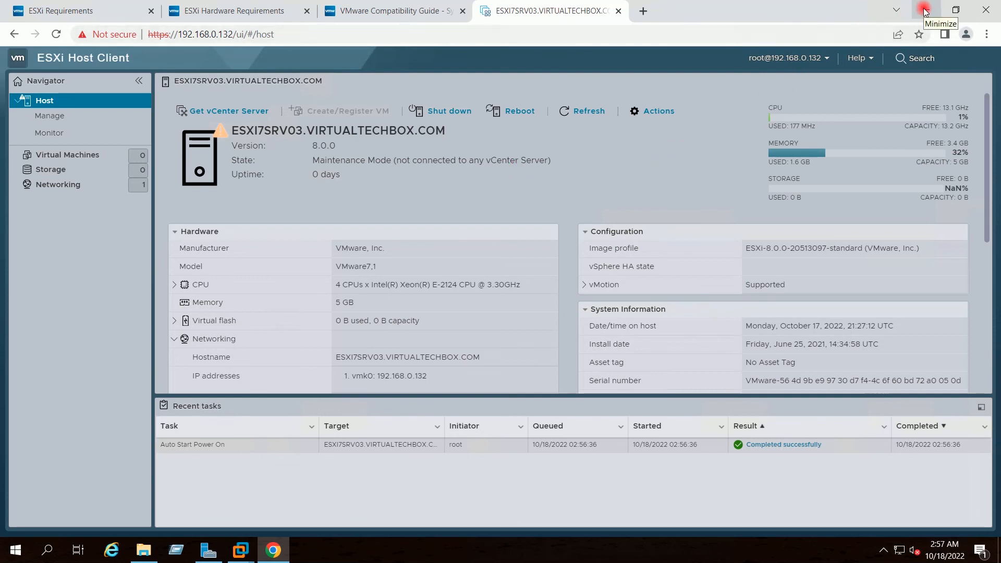
{"action": "left_click", "coordinate": [924, 11]}
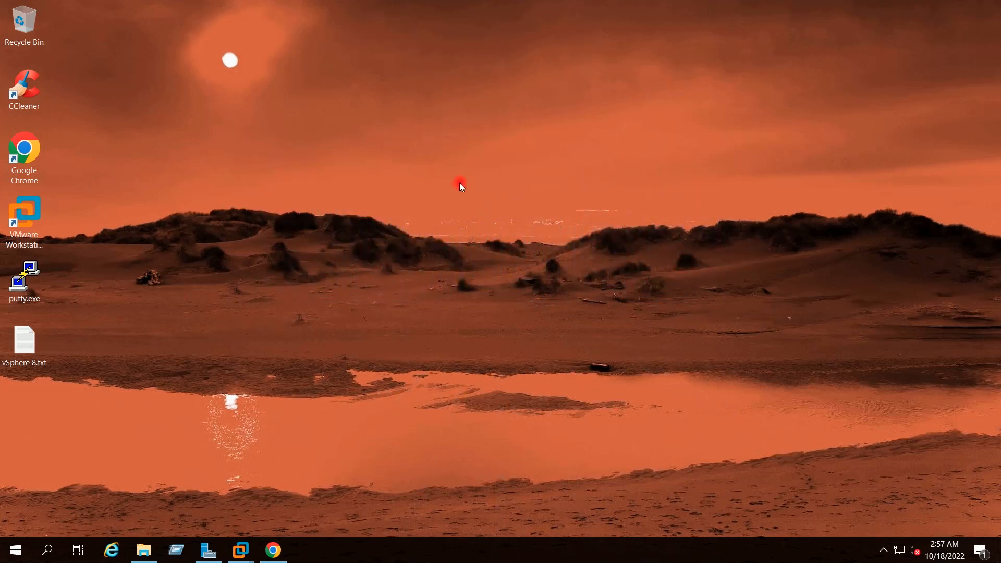
{"action": "mouse_move", "coordinate": [520, 247]}
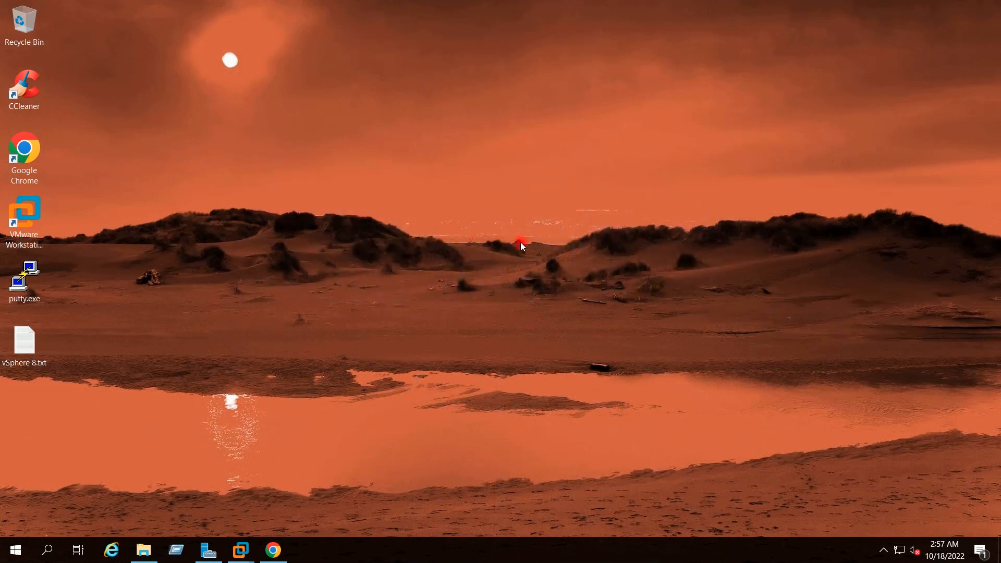